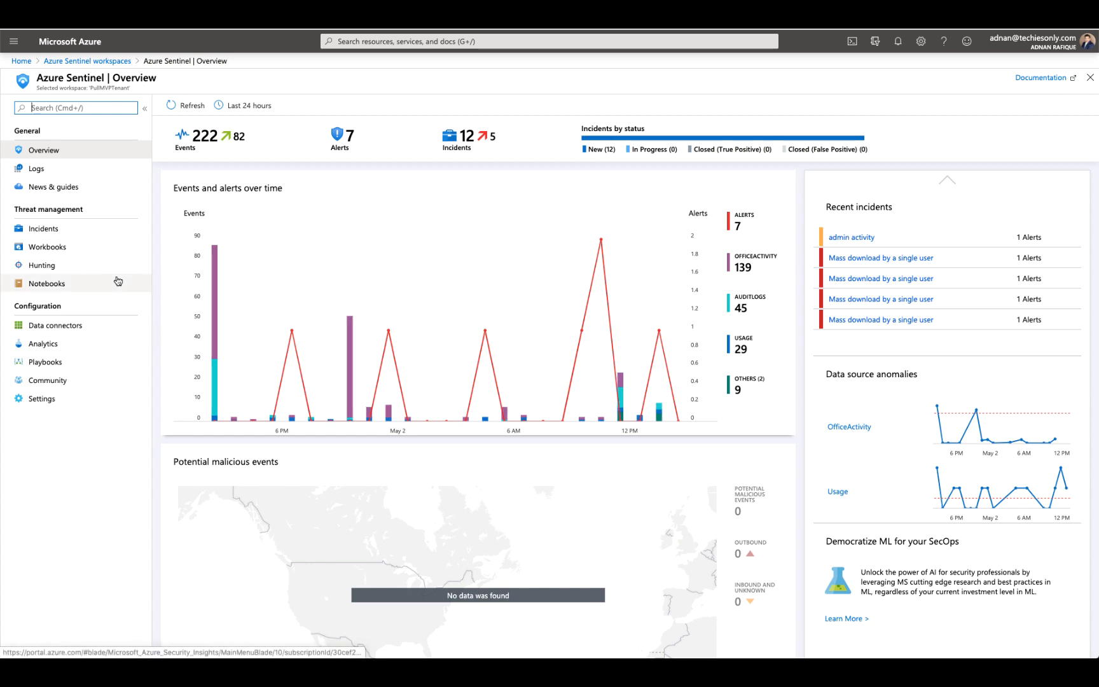
{"action": "mouse_move", "coordinate": [75, 250]}
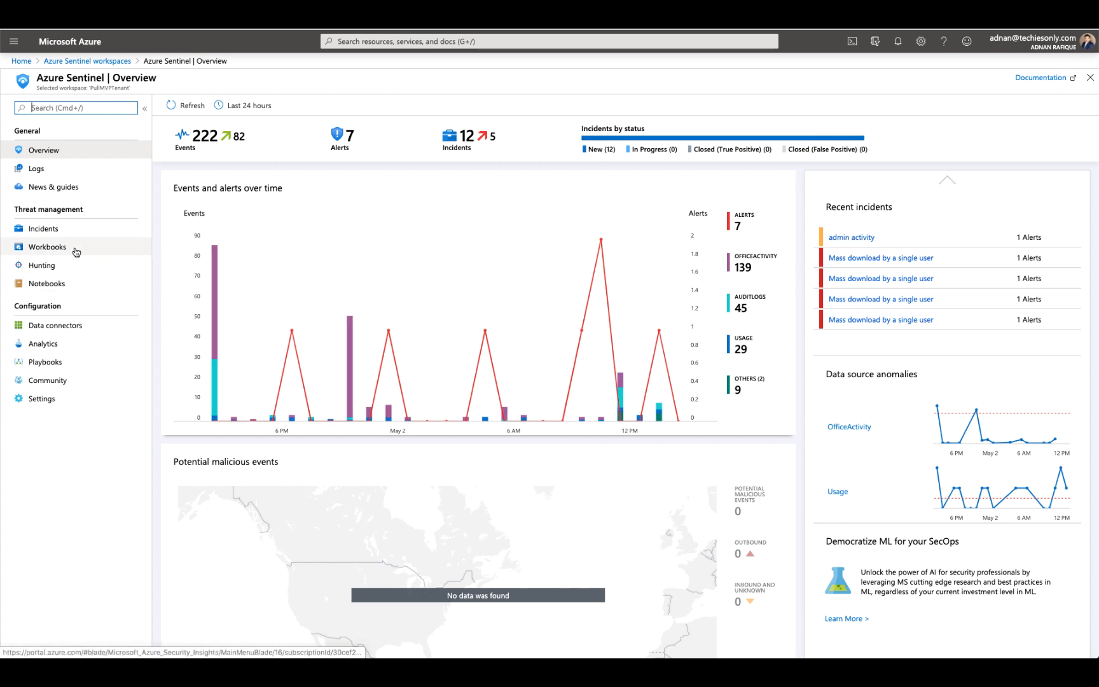
Step: Go to Workbooks and select the SharePoint & OneDrive template from the Templates list
{"action": "left_click", "coordinate": [46, 247]}
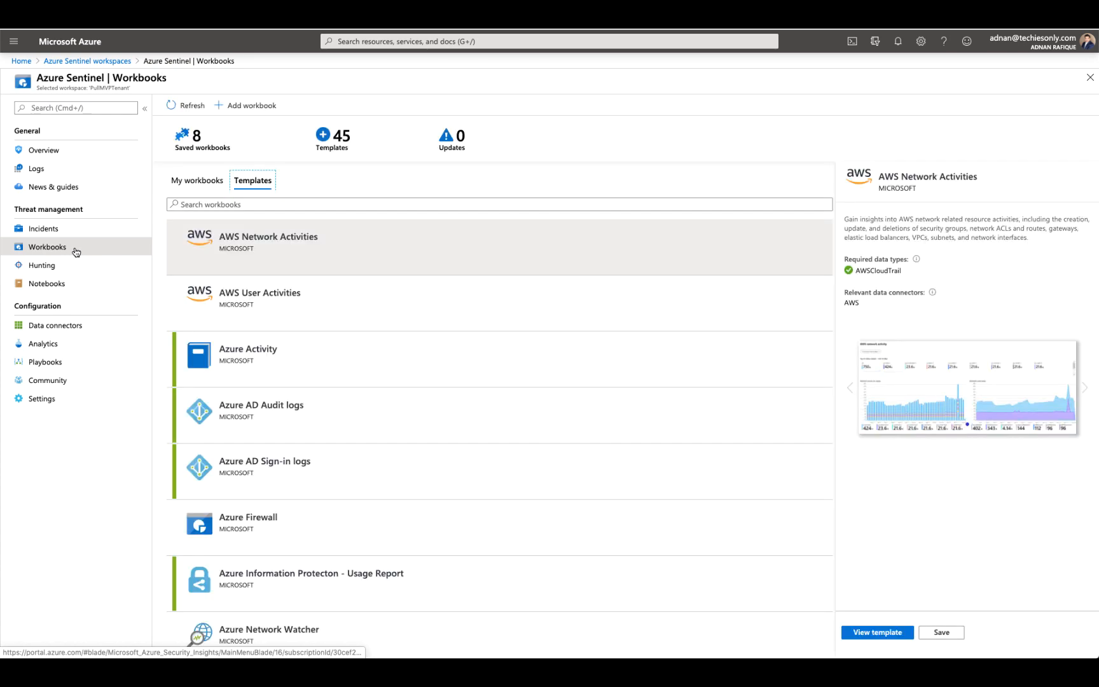
{"action": "scroll", "scroll_direction": "down", "scroll_amount": 3}
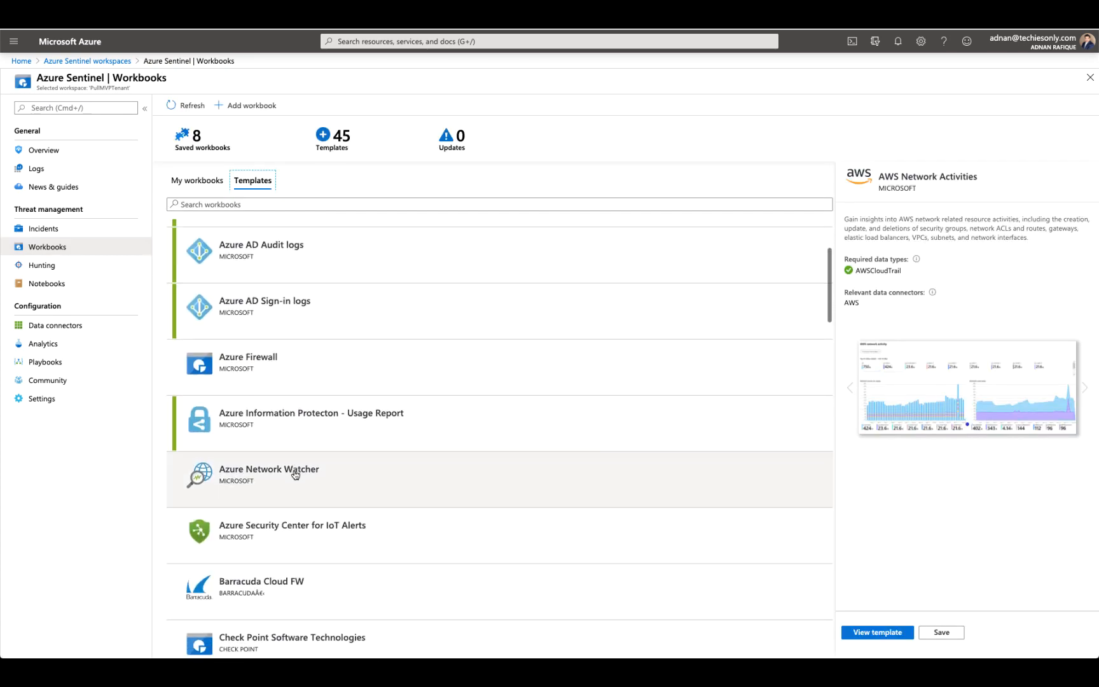
{"action": "scroll", "scroll_direction": "down", "scroll_amount": 3}
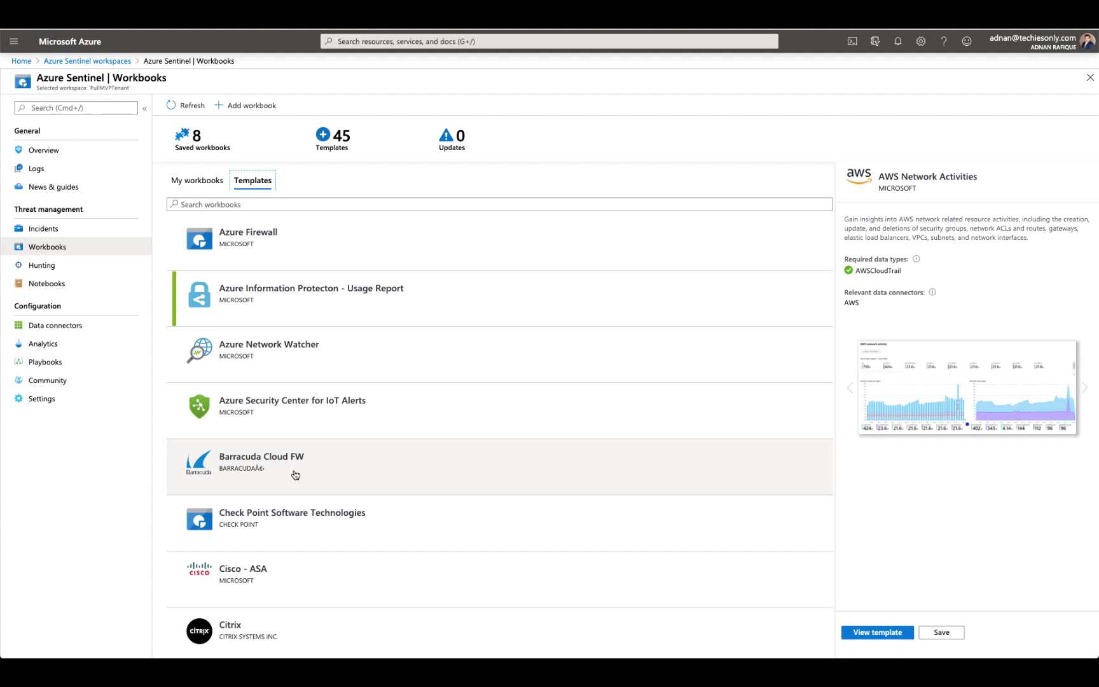
{"action": "scroll", "scroll_direction": "down", "scroll_amount": 3}
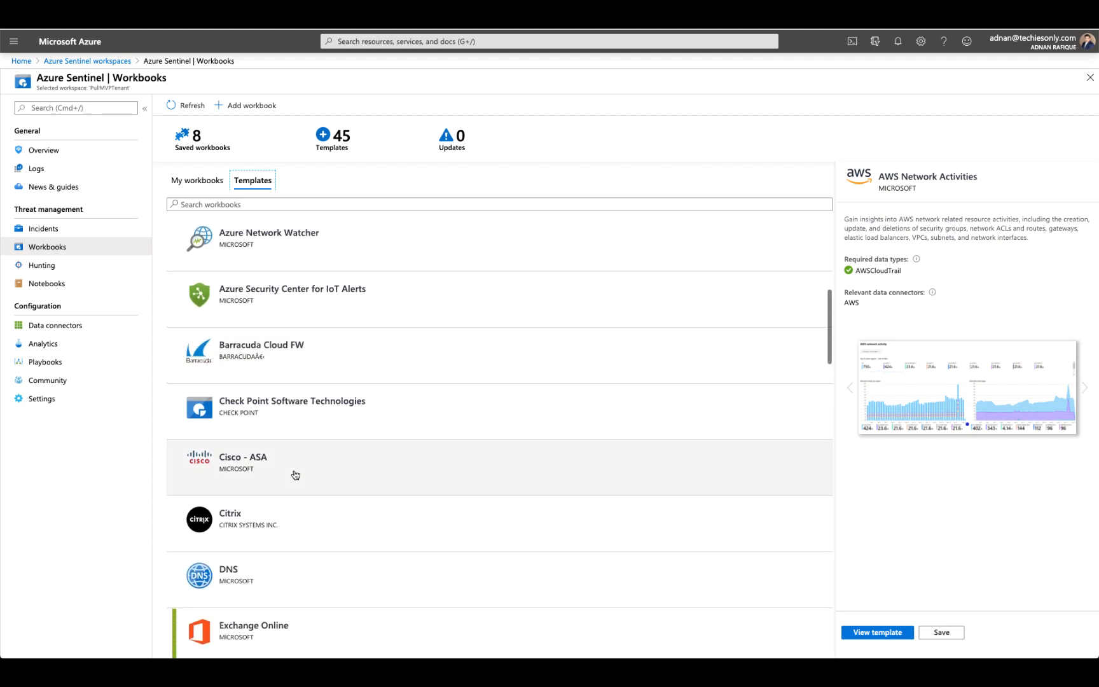
{"action": "scroll", "scroll_direction": "down", "scroll_amount": 3}
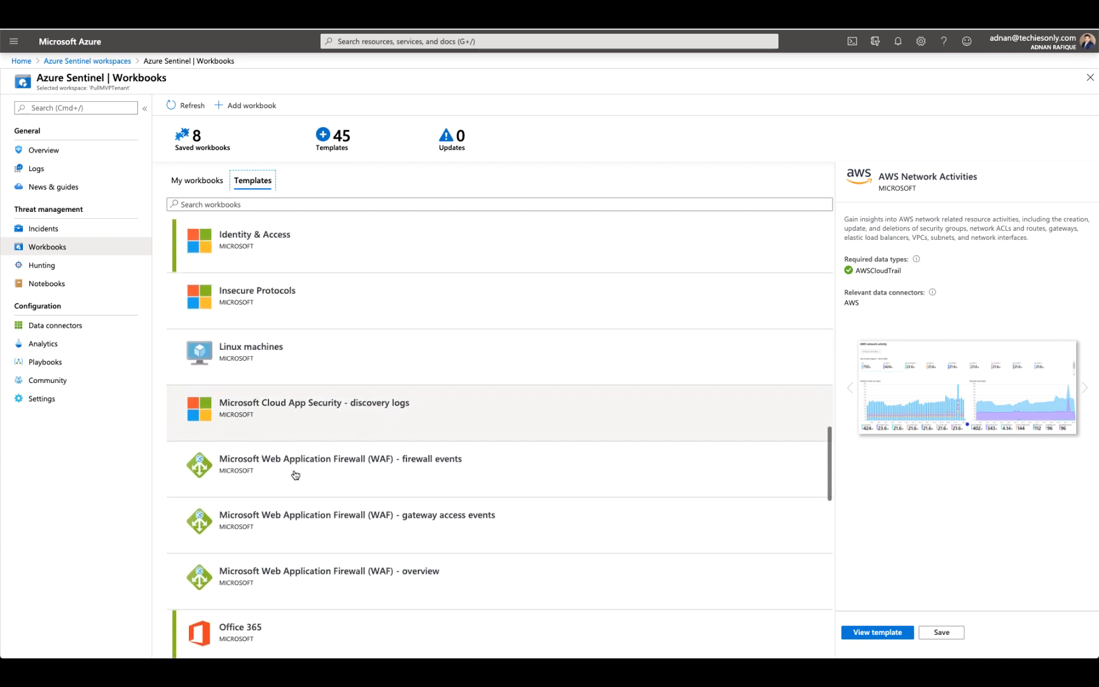
{"action": "scroll", "scroll_direction": "down", "scroll_amount": 3}
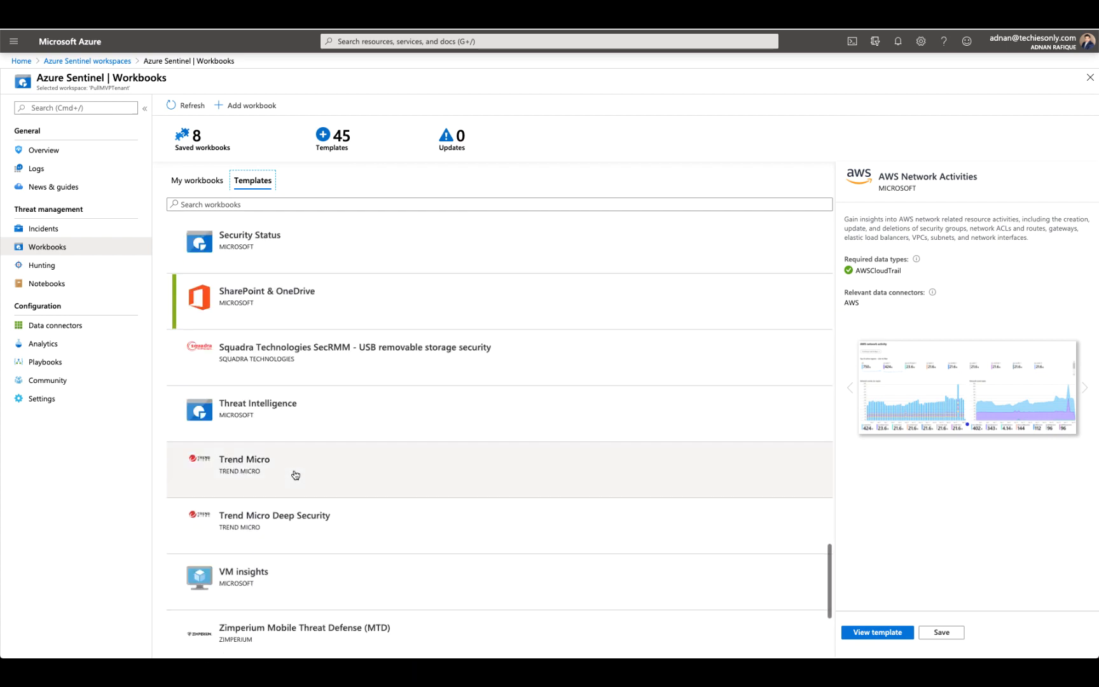
{"action": "left_click", "coordinate": [266, 311]}
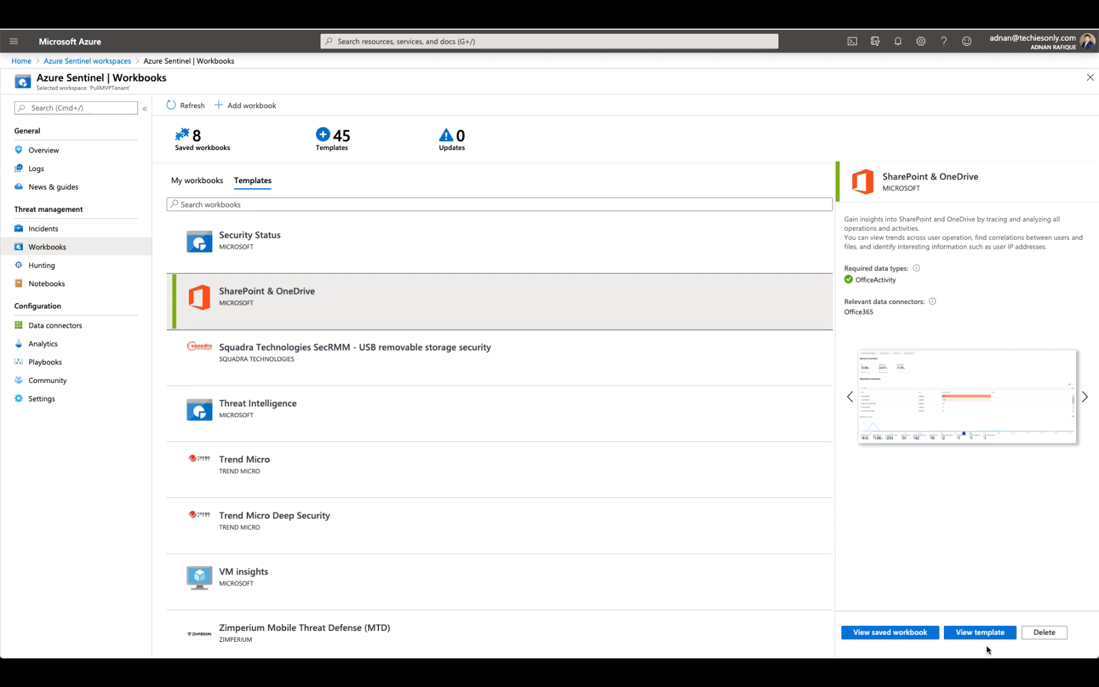
Step: View the saved SharePoint & OneDrive workbook from the template details pane
{"action": "left_click", "coordinate": [980, 632]}
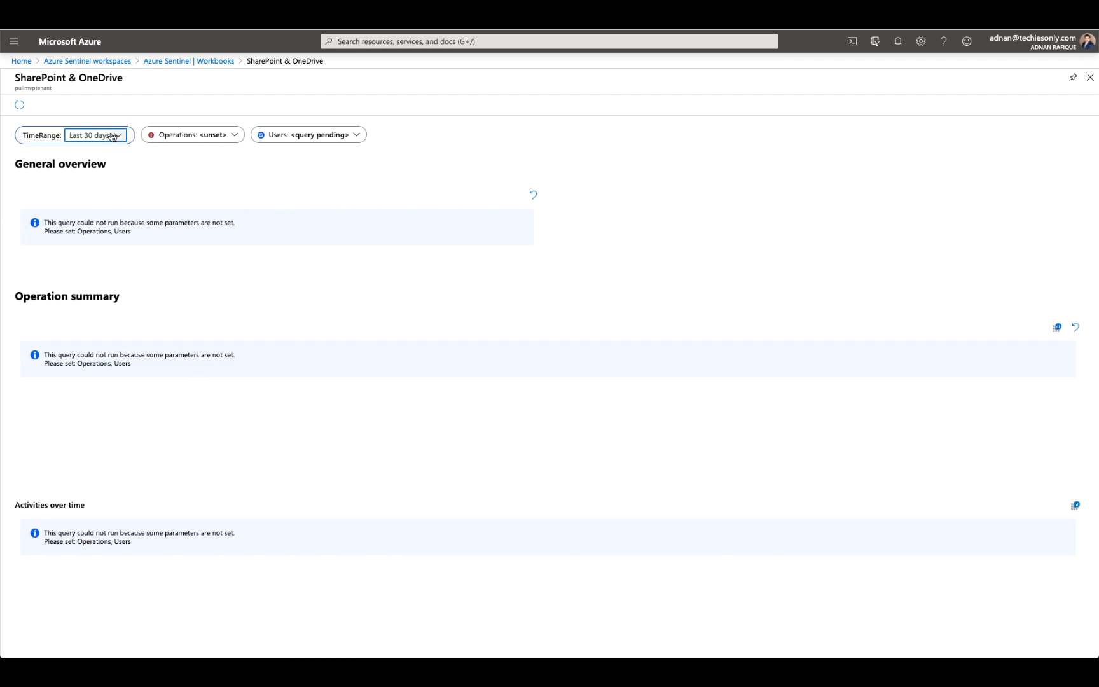
Step: Set the workbook TimeRange to Last 90 days and tick All operations
{"action": "left_click", "coordinate": [96, 135]}
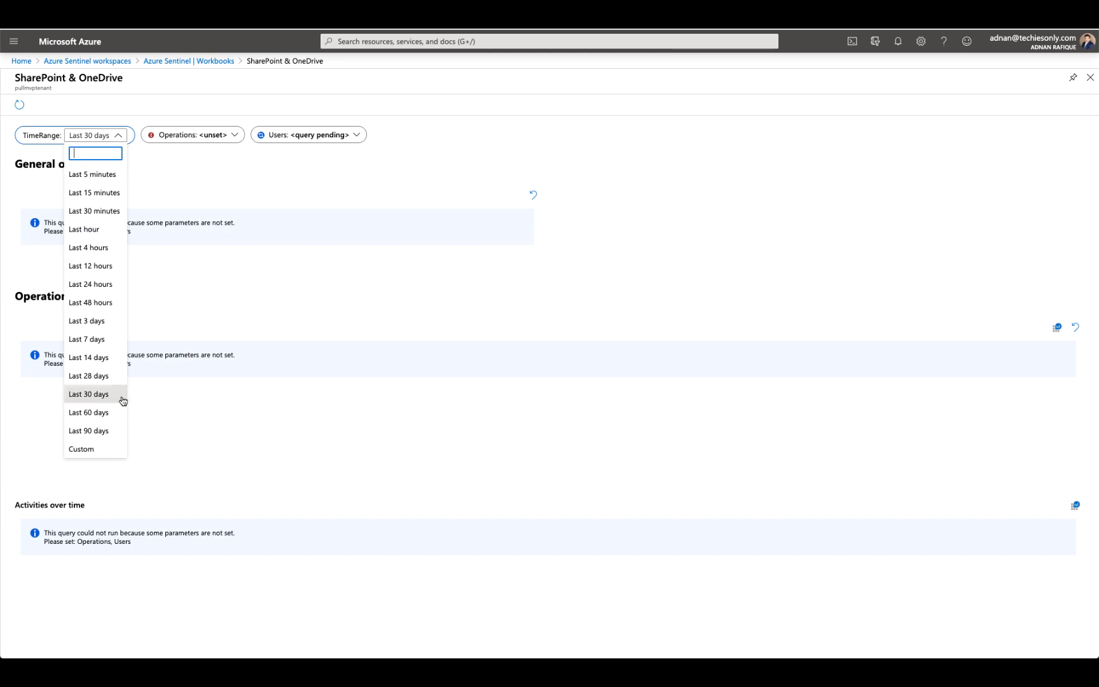
{"action": "left_click", "coordinate": [88, 431]}
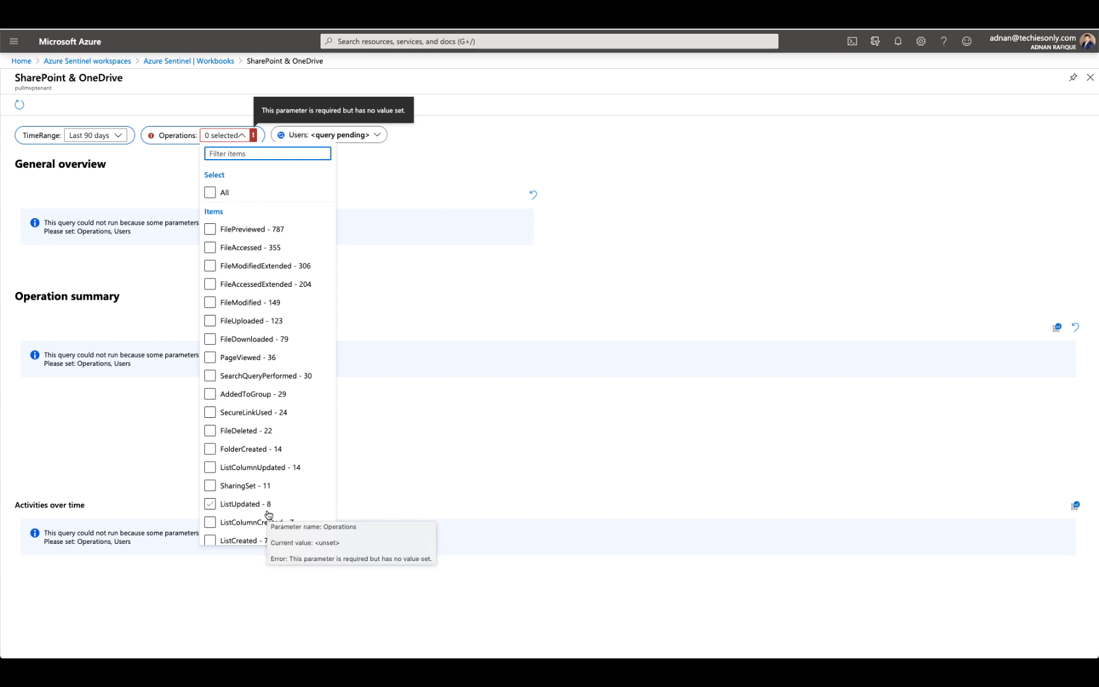
{"action": "left_click", "coordinate": [210, 247]}
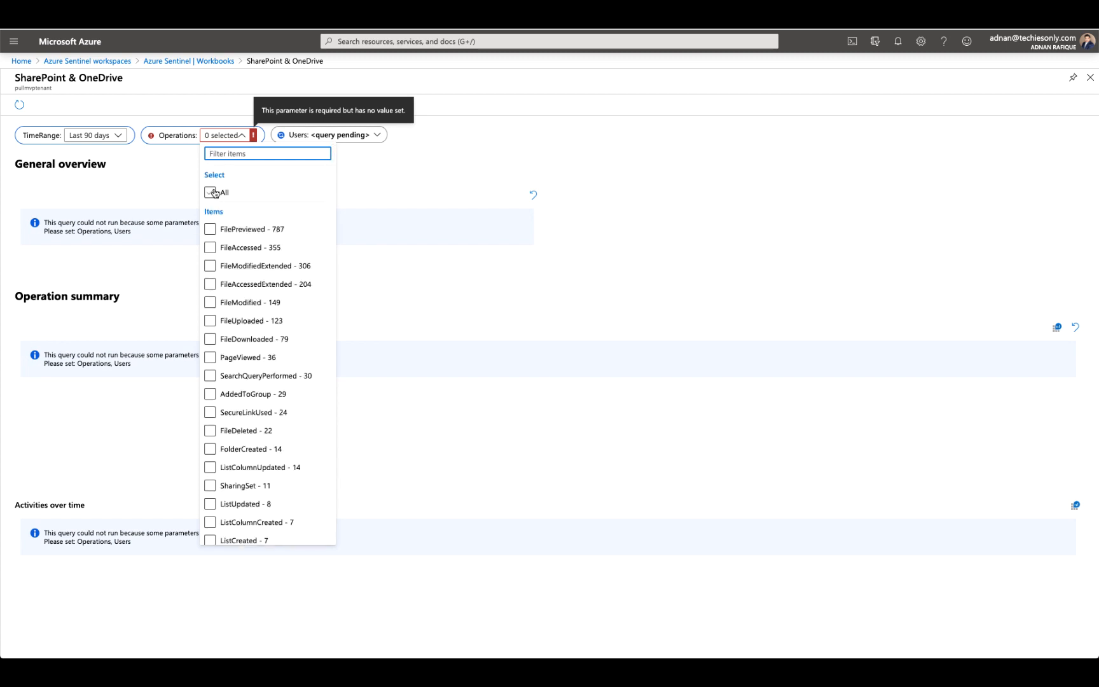
{"action": "left_click", "coordinate": [211, 192]}
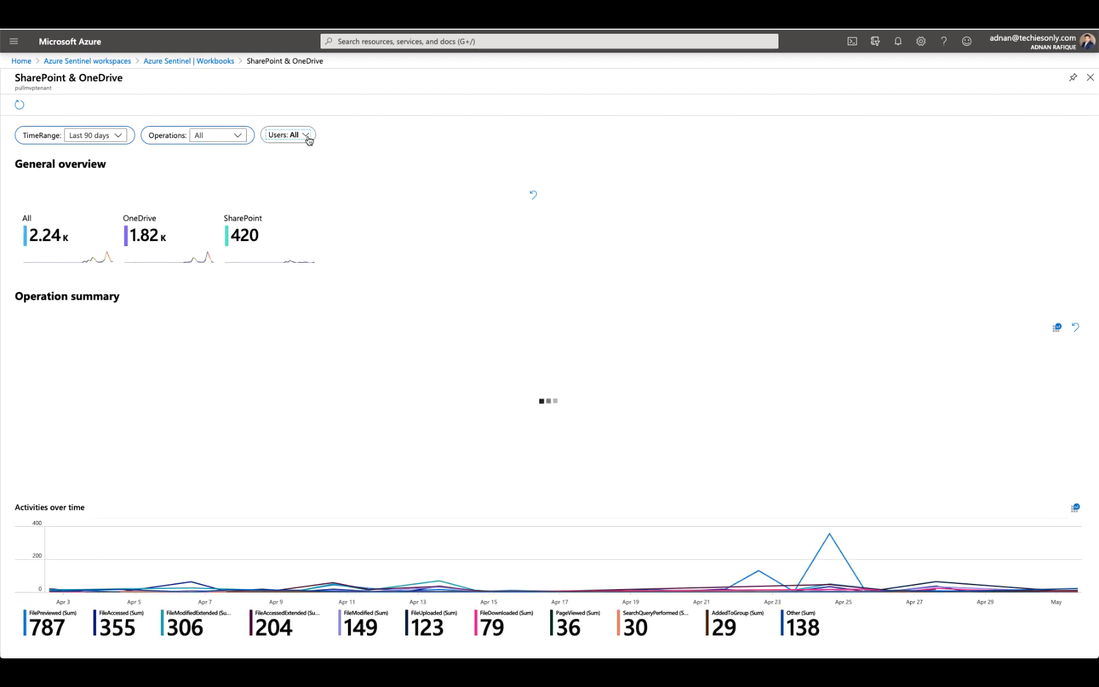
Step: Keep All users selected and scroll down to the operation summary table
{"action": "left_click", "coordinate": [306, 134]}
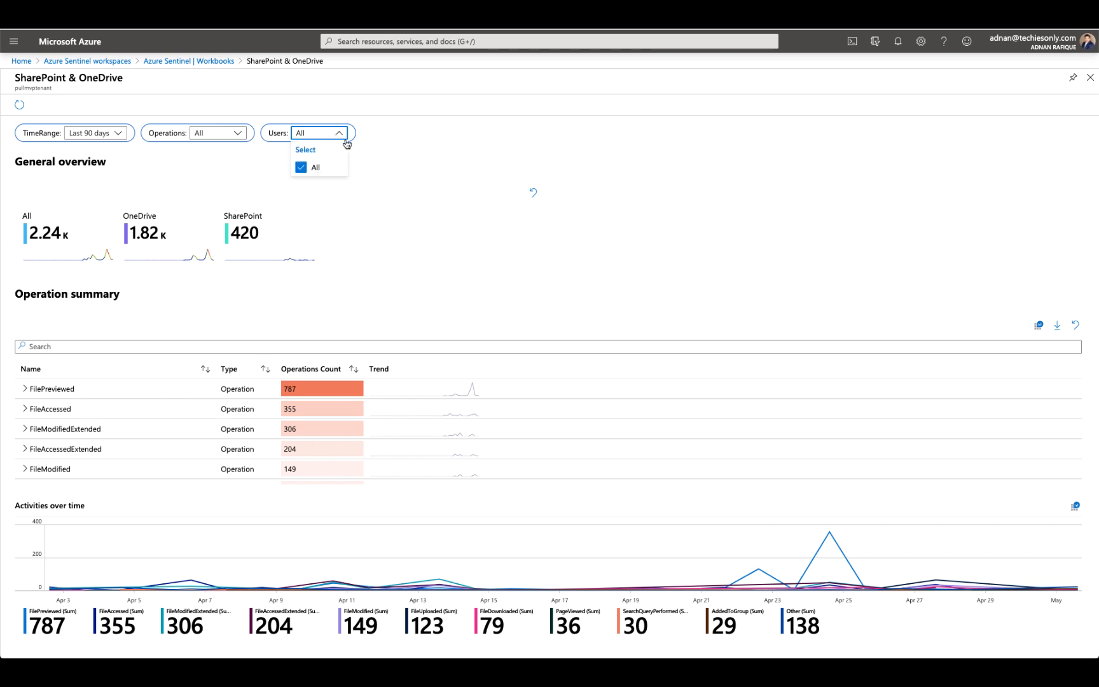
{"action": "left_click", "coordinate": [399, 164]}
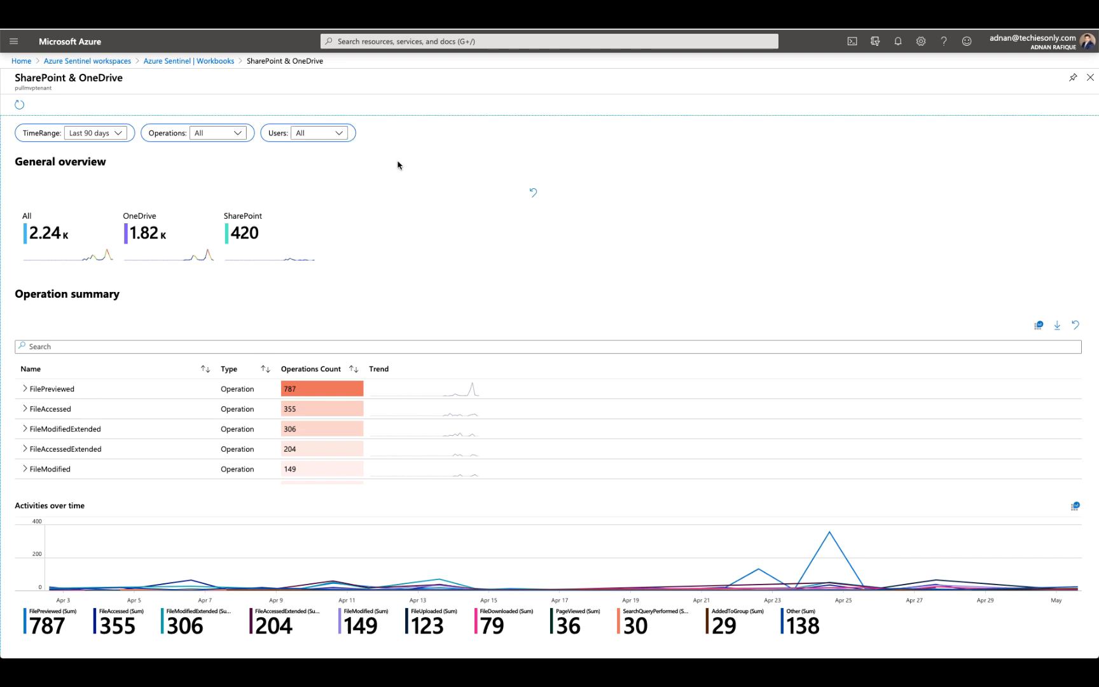
{"action": "mouse_move", "coordinate": [532, 194]}
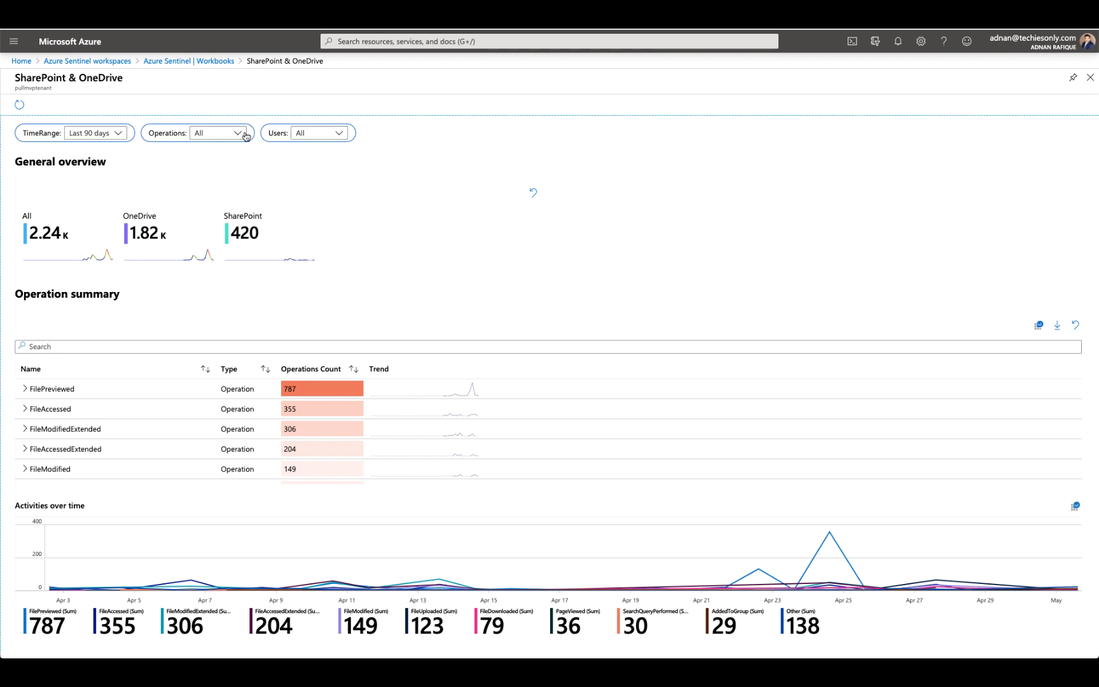
{"action": "mouse_move", "coordinate": [474, 170]}
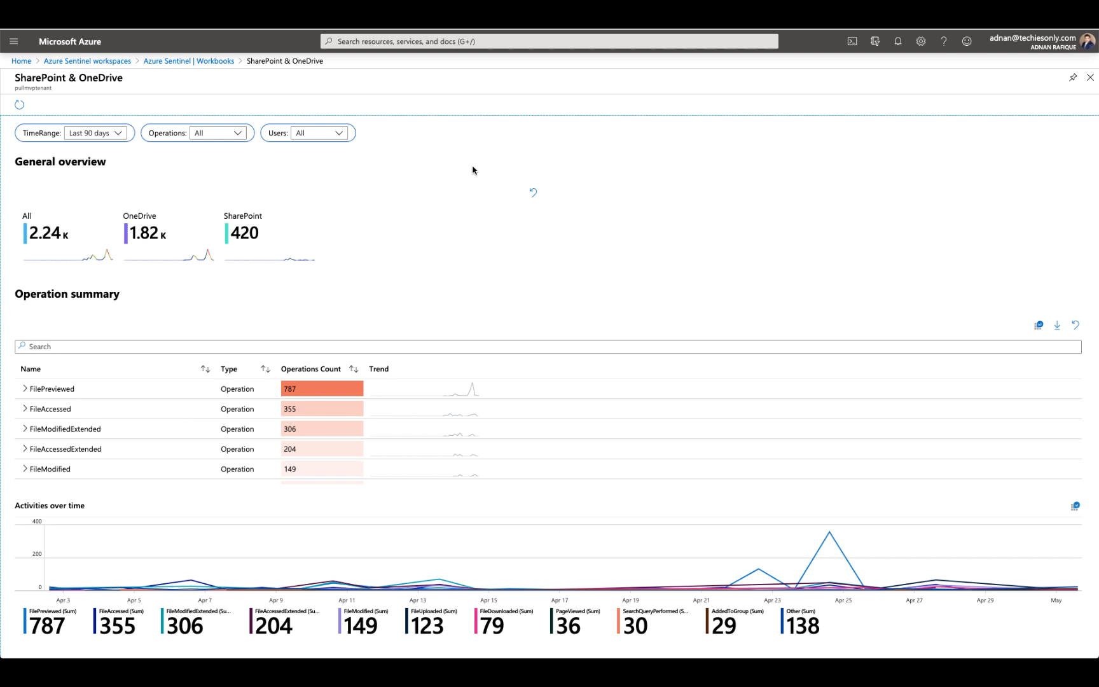
{"action": "mouse_move", "coordinate": [443, 246]}
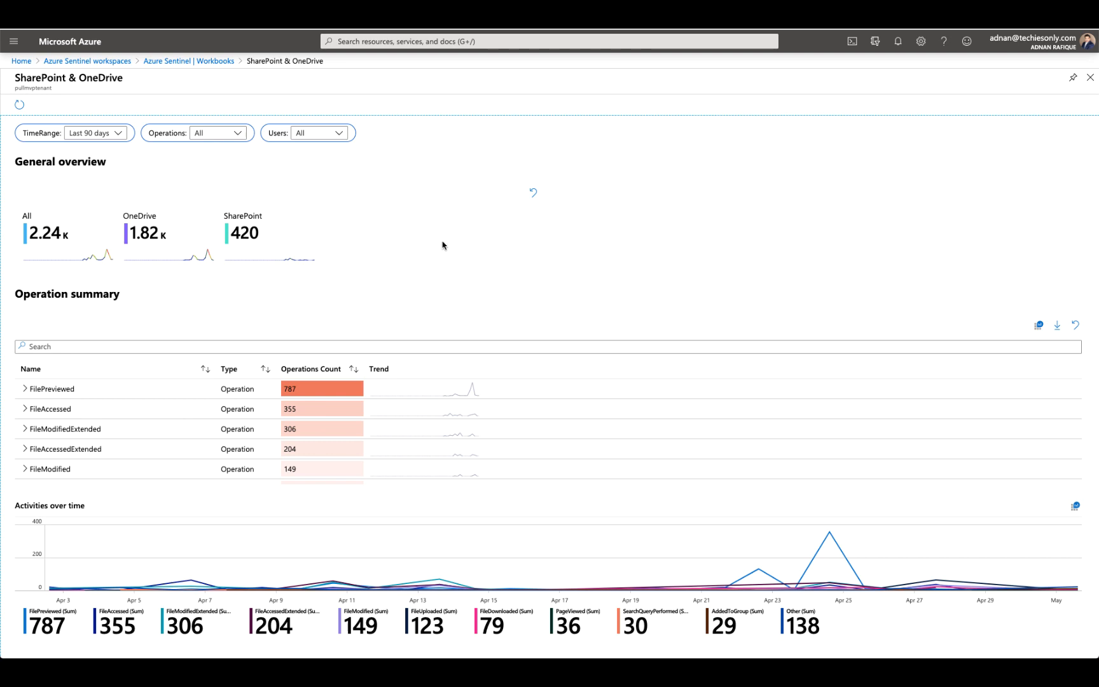
{"action": "scroll", "scroll_direction": "down", "scroll_amount": 3}
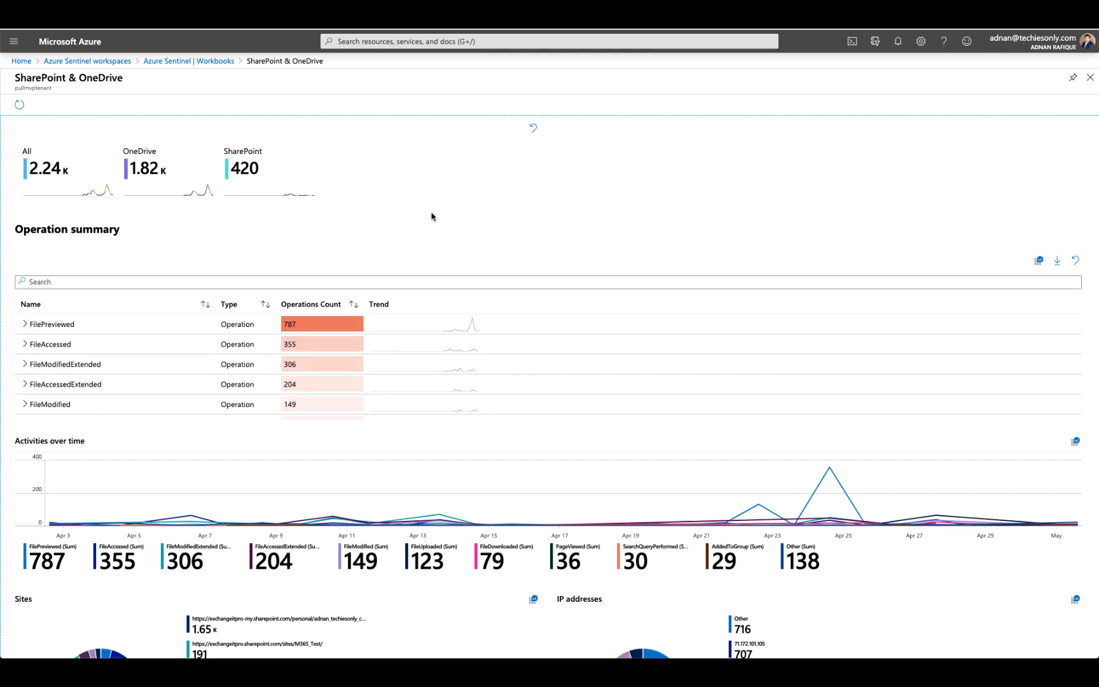
Step: Scroll down to the Sites details, IP addresses details and file operations tables
{"action": "scroll", "scroll_direction": "down", "scroll_amount": 3}
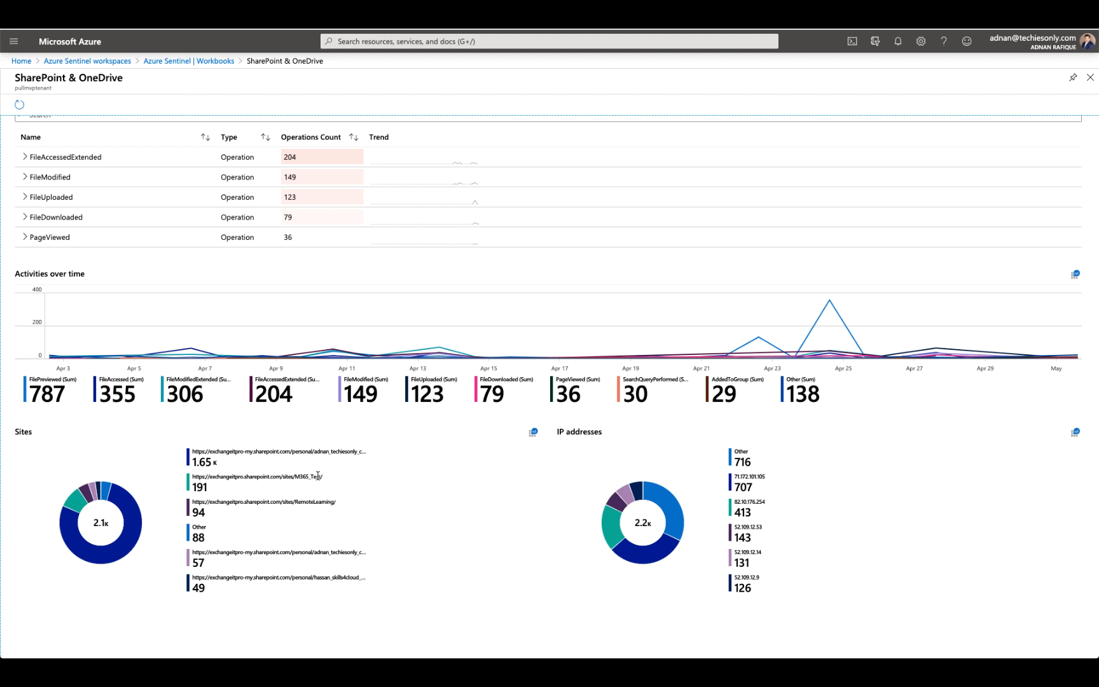
{"action": "mouse_move", "coordinate": [286, 522]}
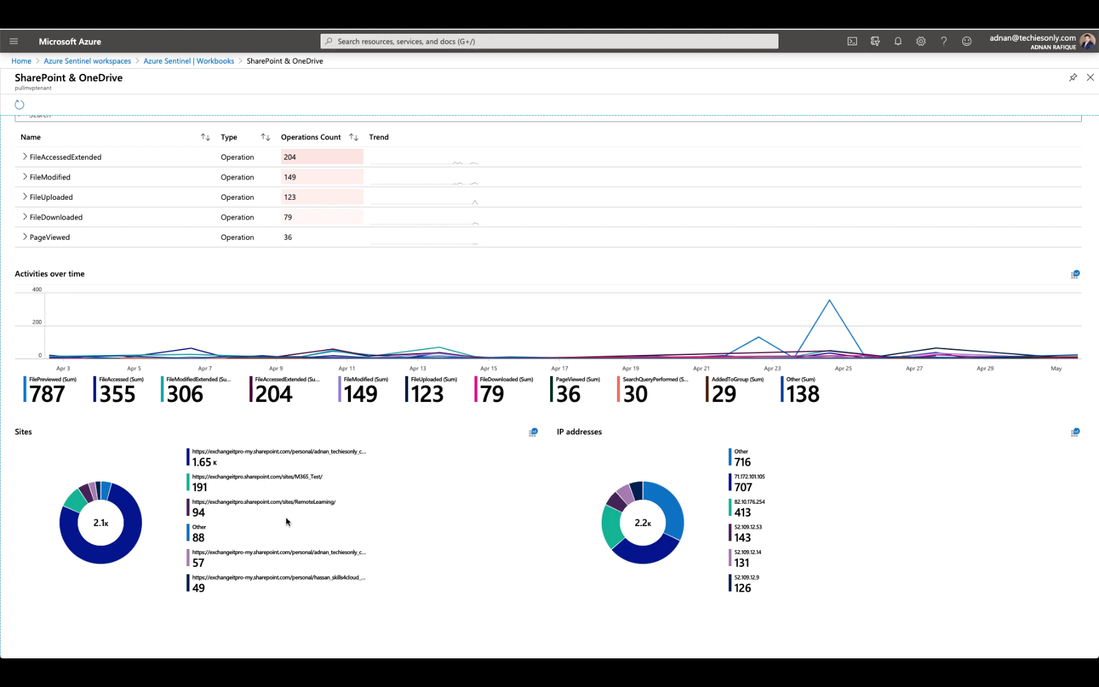
{"action": "scroll", "scroll_direction": "down", "scroll_amount": 3}
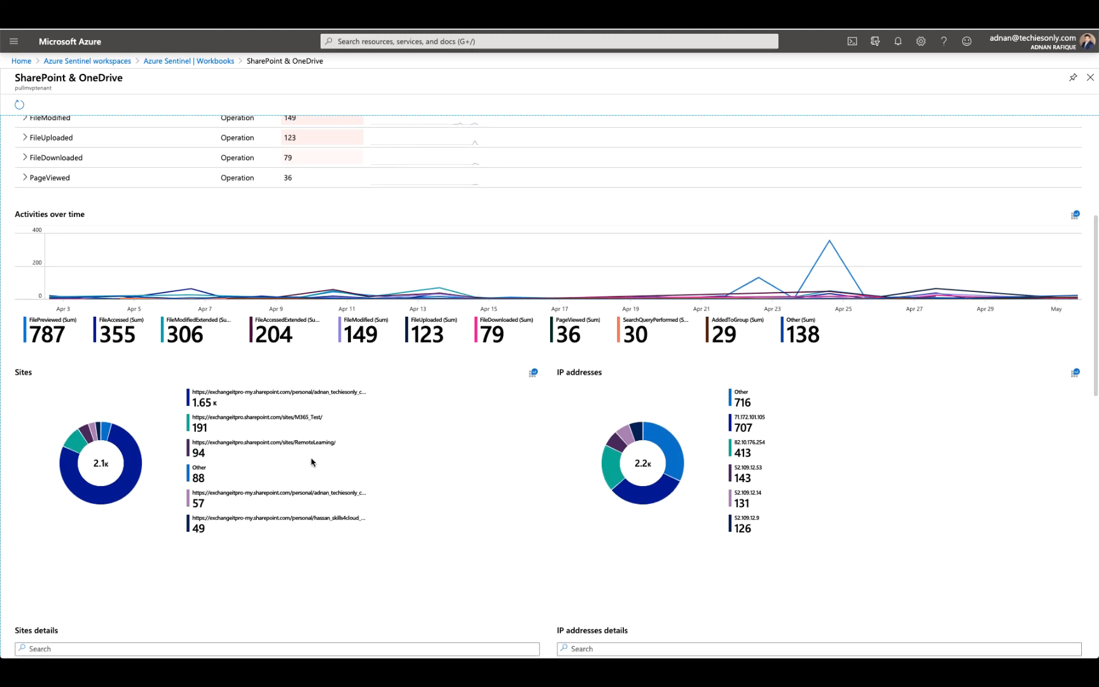
{"action": "scroll", "scroll_direction": "down", "scroll_amount": 3}
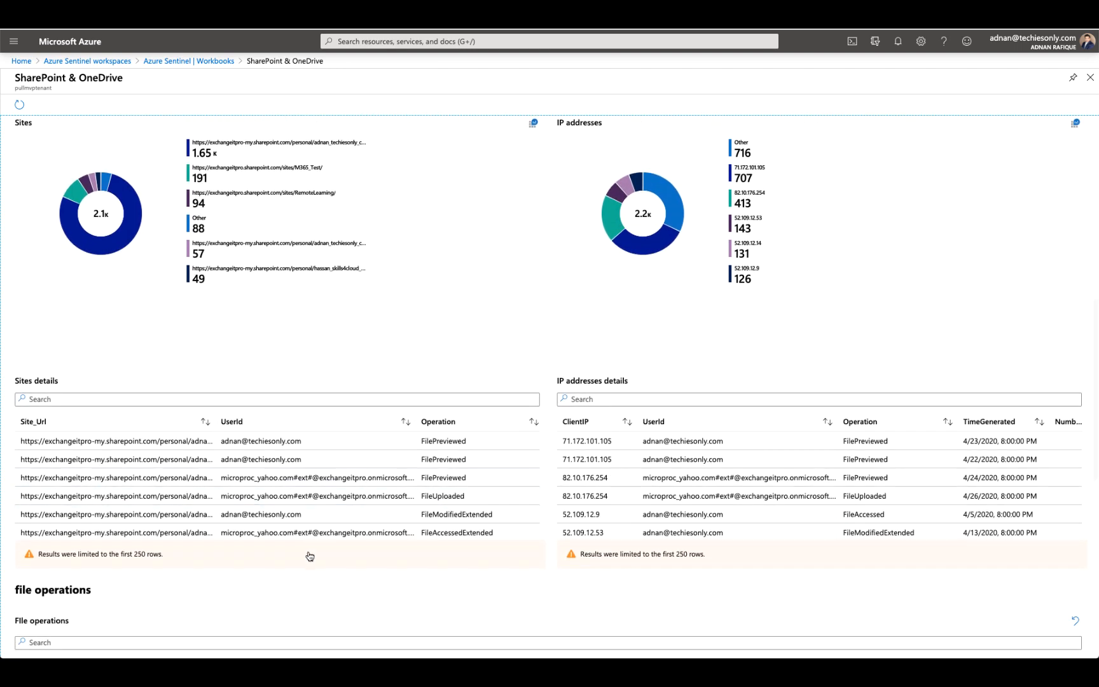
{"action": "scroll", "scroll_direction": "down", "scroll_amount": 3}
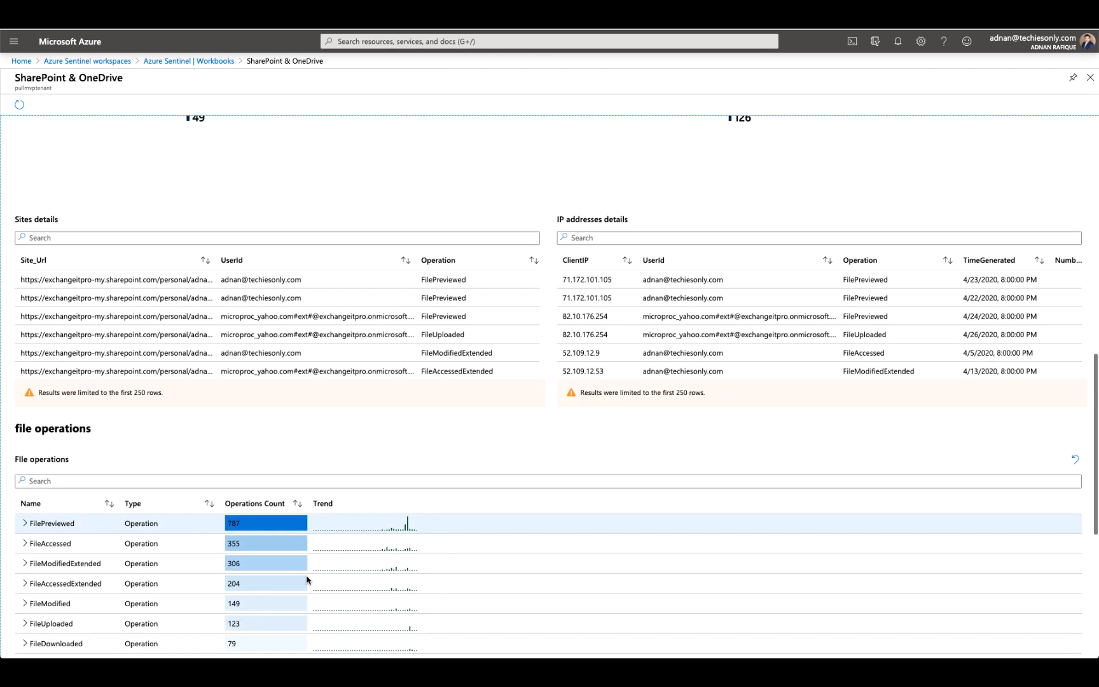
{"action": "scroll", "scroll_direction": "down", "scroll_amount": 3}
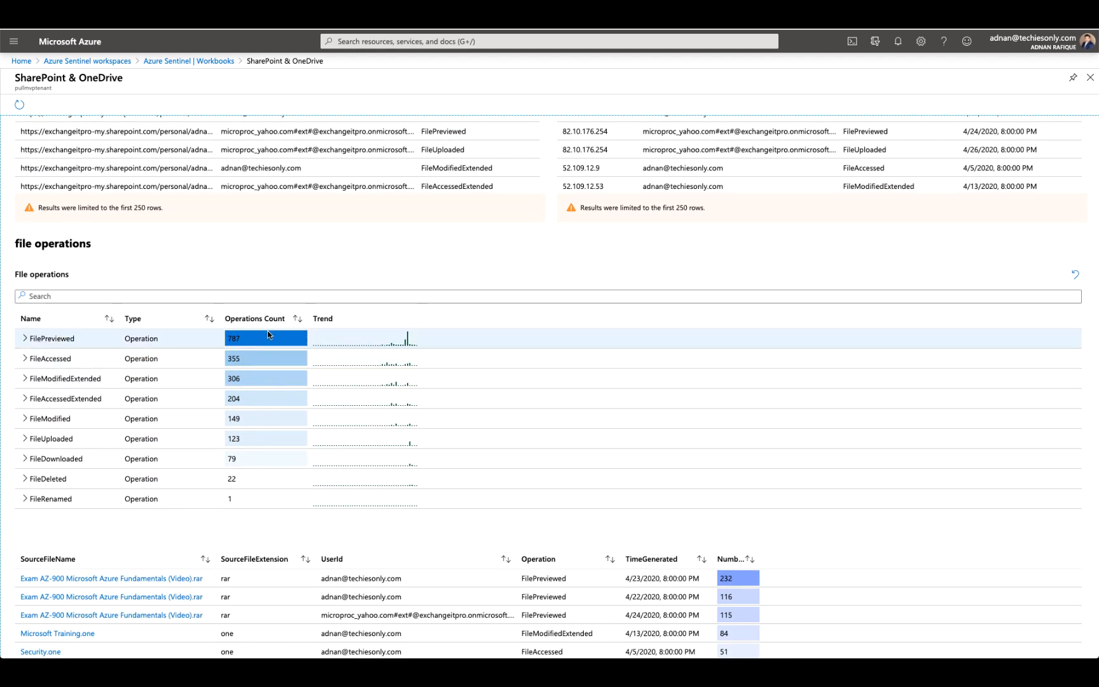
{"action": "mouse_move", "coordinate": [54, 355]}
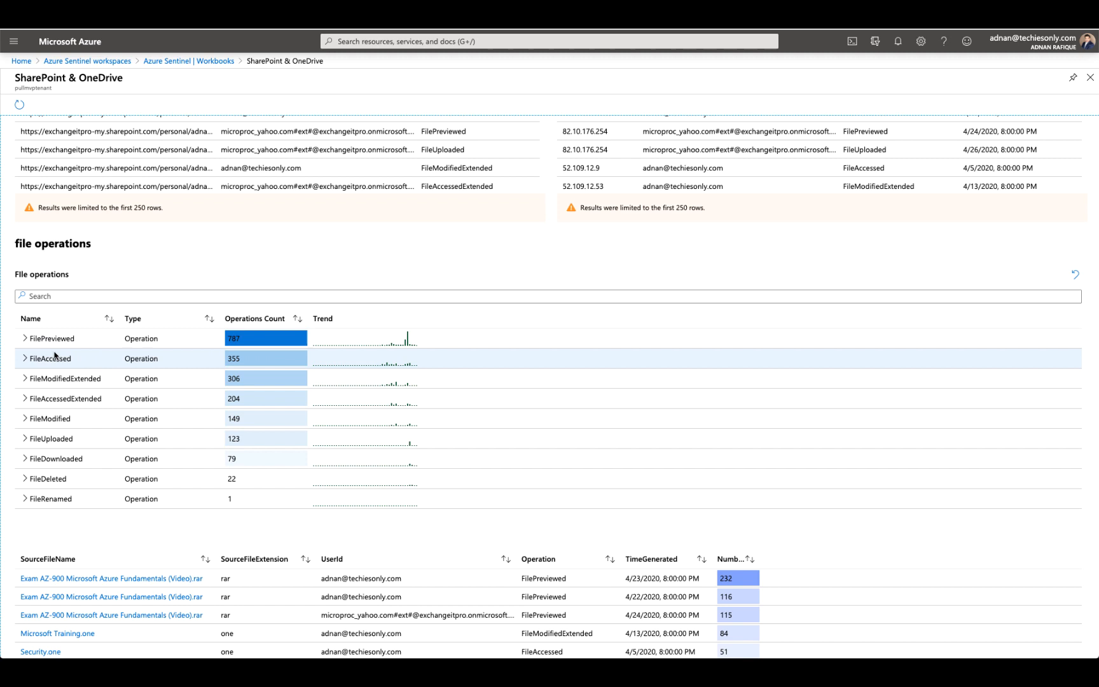
{"action": "mouse_move", "coordinate": [221, 450]}
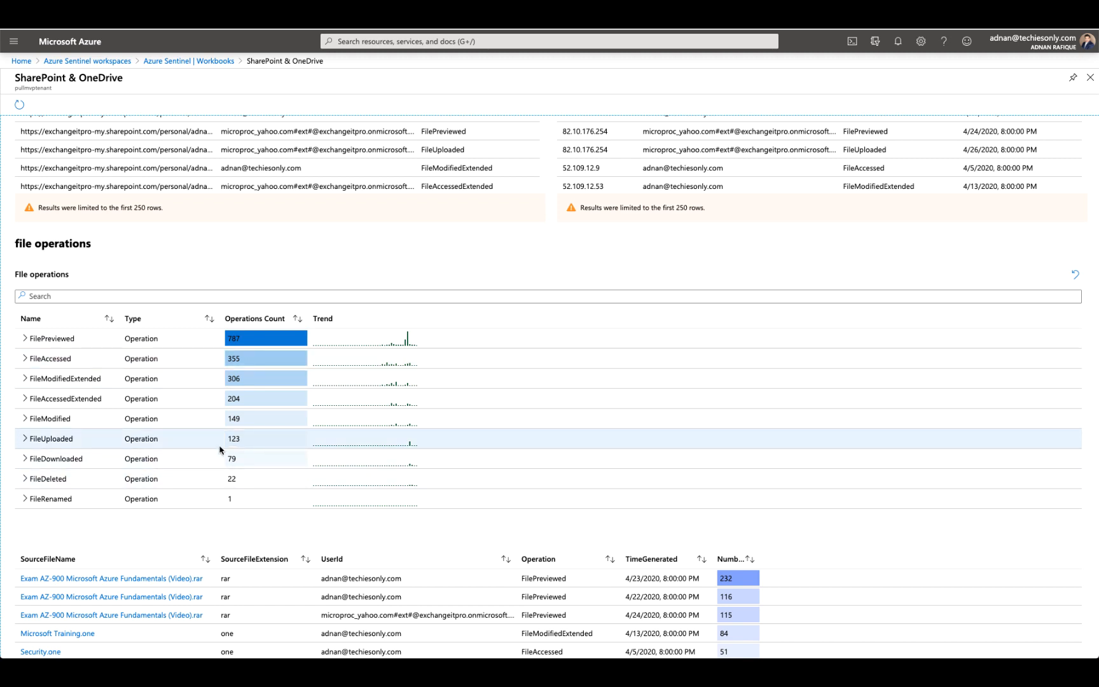
{"action": "mouse_move", "coordinate": [261, 465]}
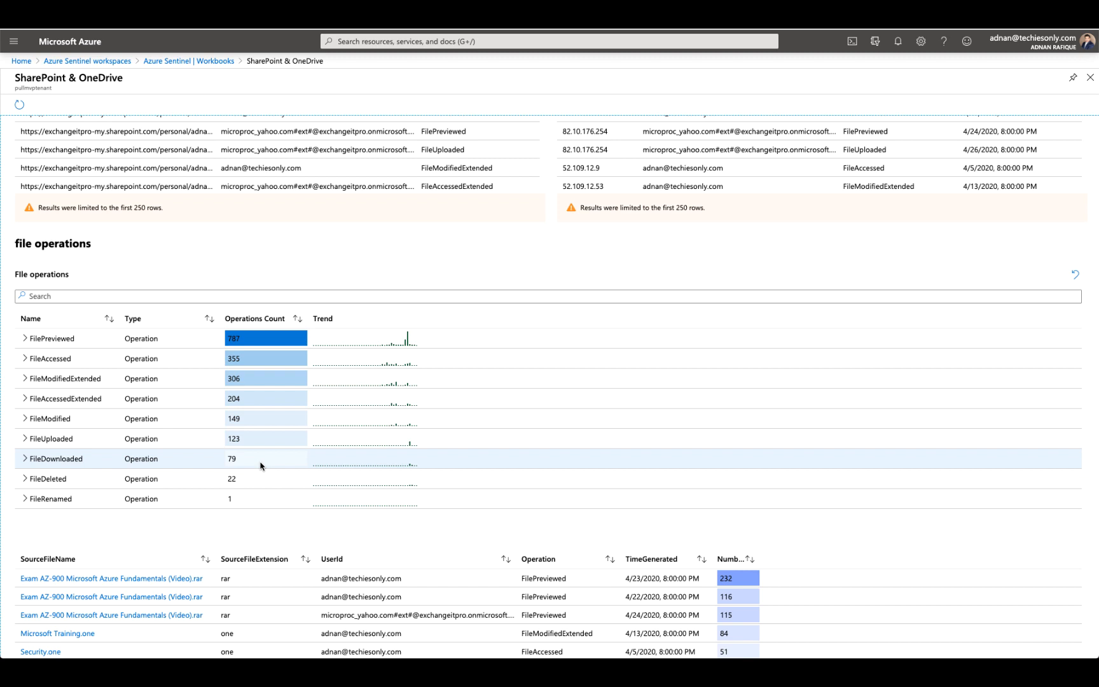
{"action": "mouse_move", "coordinate": [87, 483]}
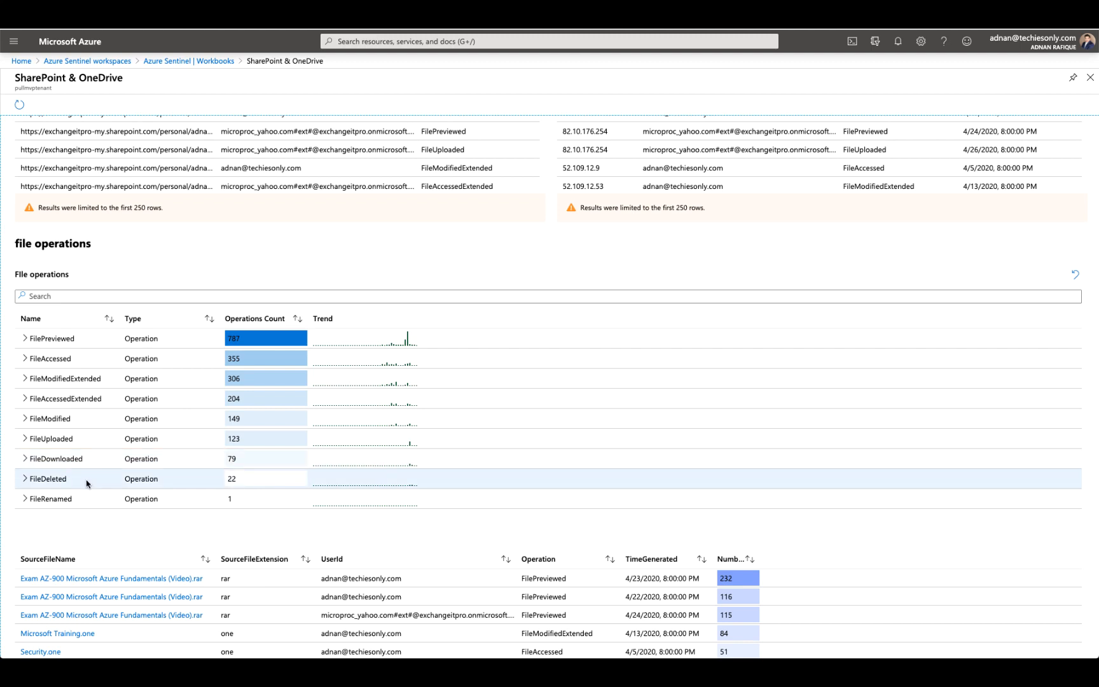
{"action": "mouse_move", "coordinate": [216, 479]}
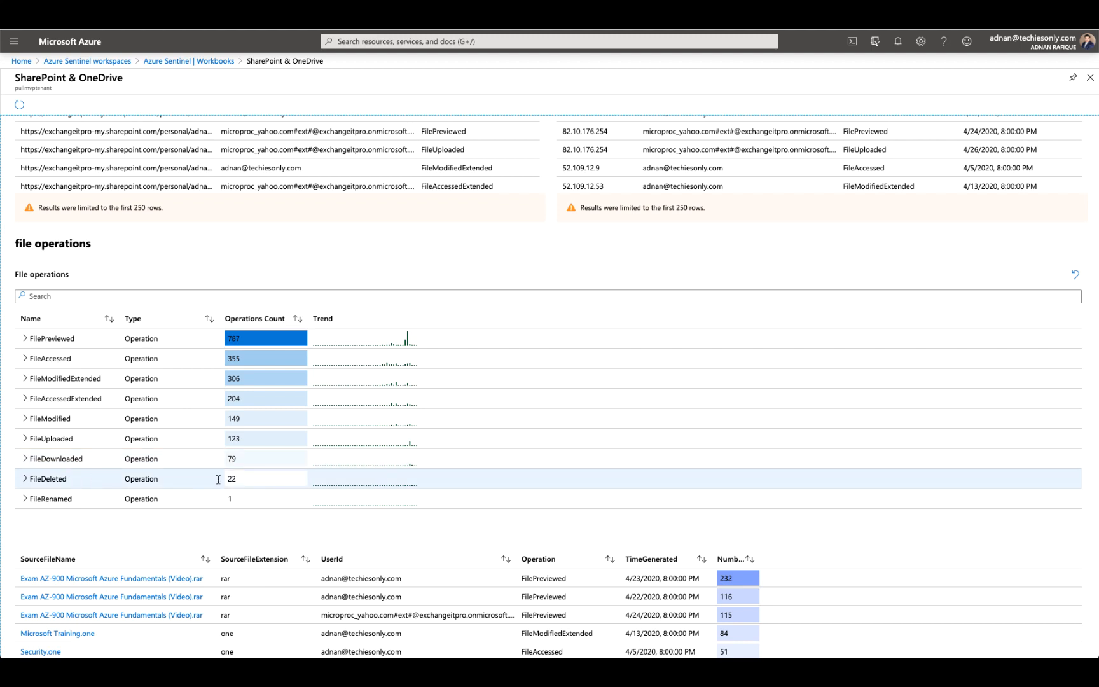
{"action": "mouse_move", "coordinate": [242, 482]}
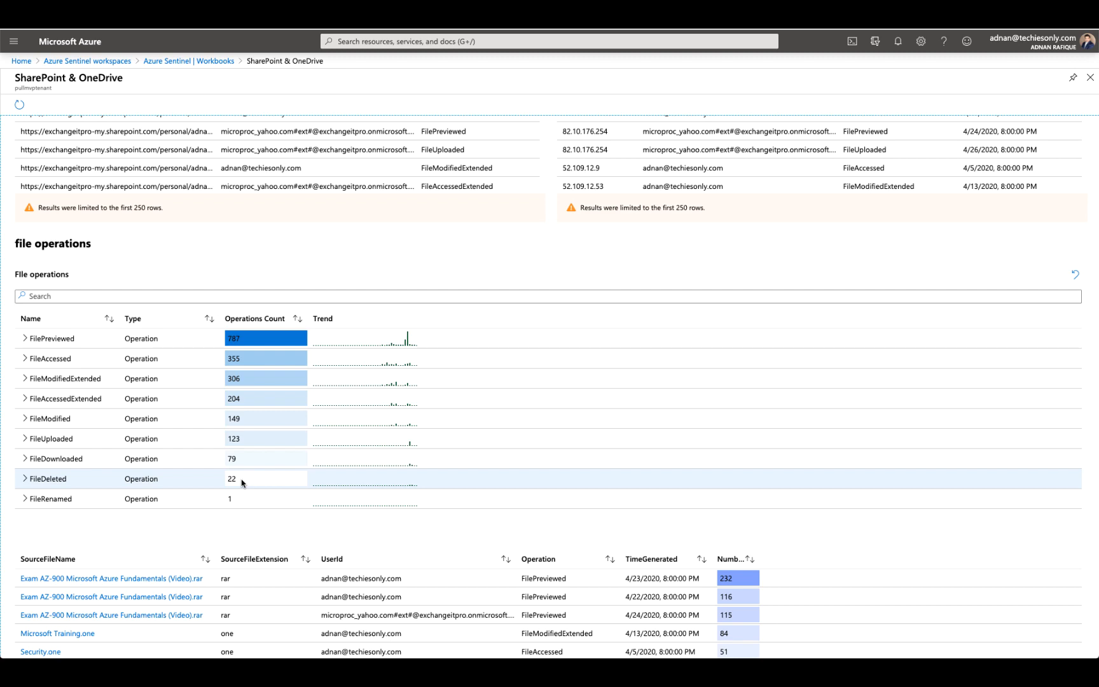
Step: Scroll through the file details grid, then back to the Activities over time chart
{"action": "scroll", "scroll_direction": "down", "scroll_amount": 3}
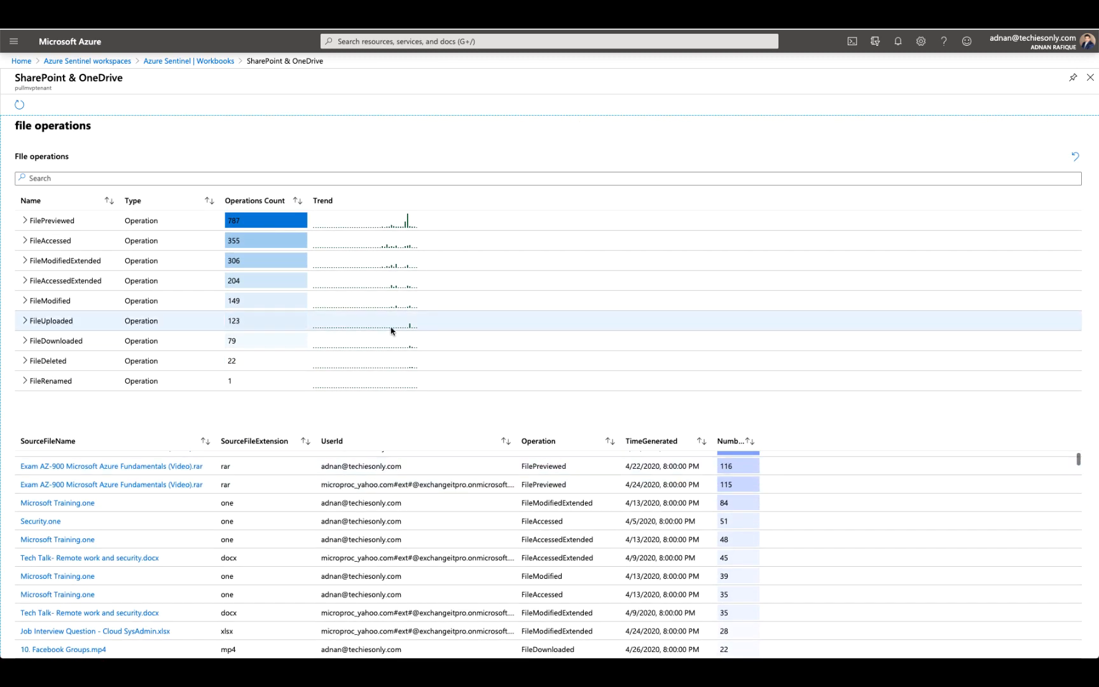
{"action": "scroll", "scroll_direction": "down", "scroll_amount": 3}
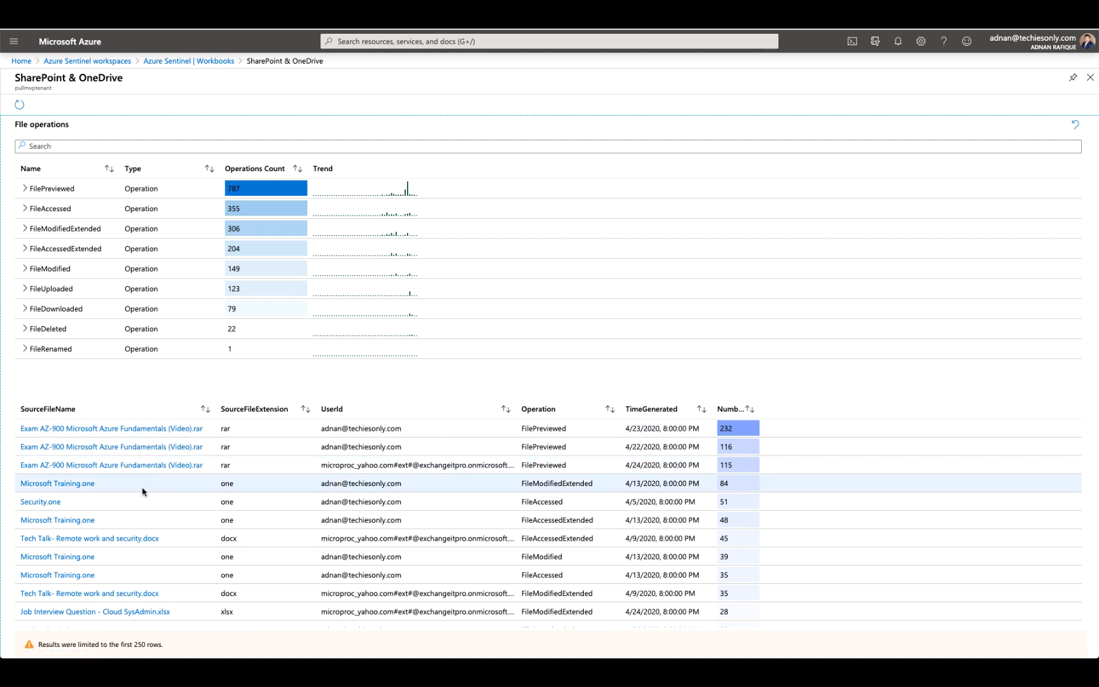
{"action": "mouse_move", "coordinate": [159, 432]}
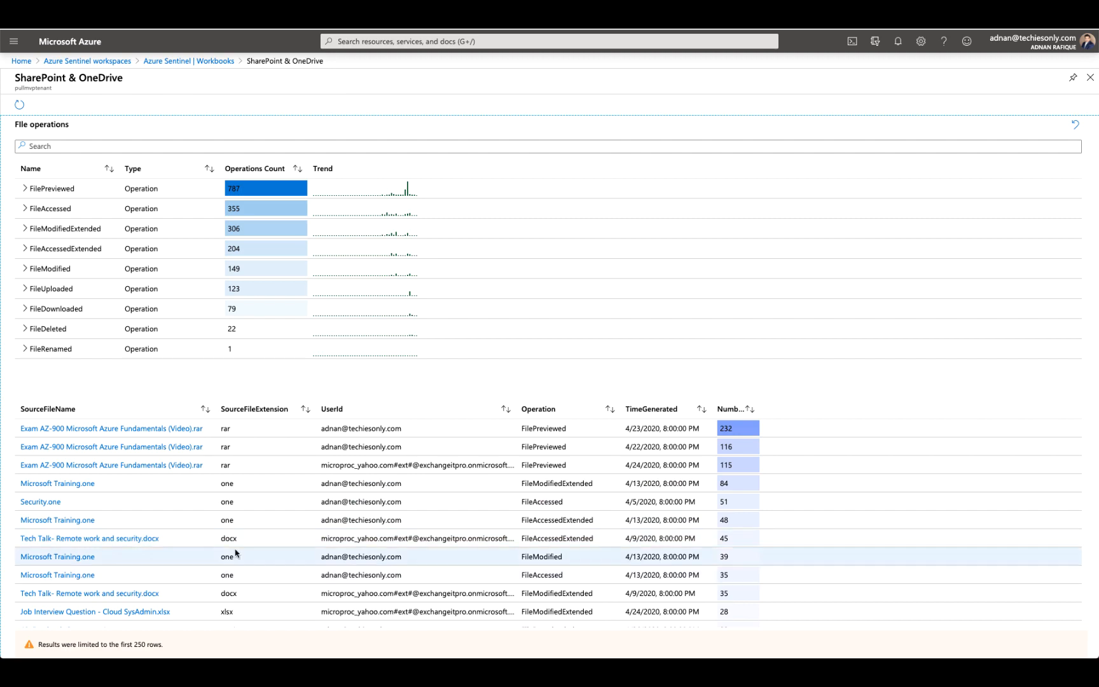
{"action": "mouse_move", "coordinate": [515, 537]}
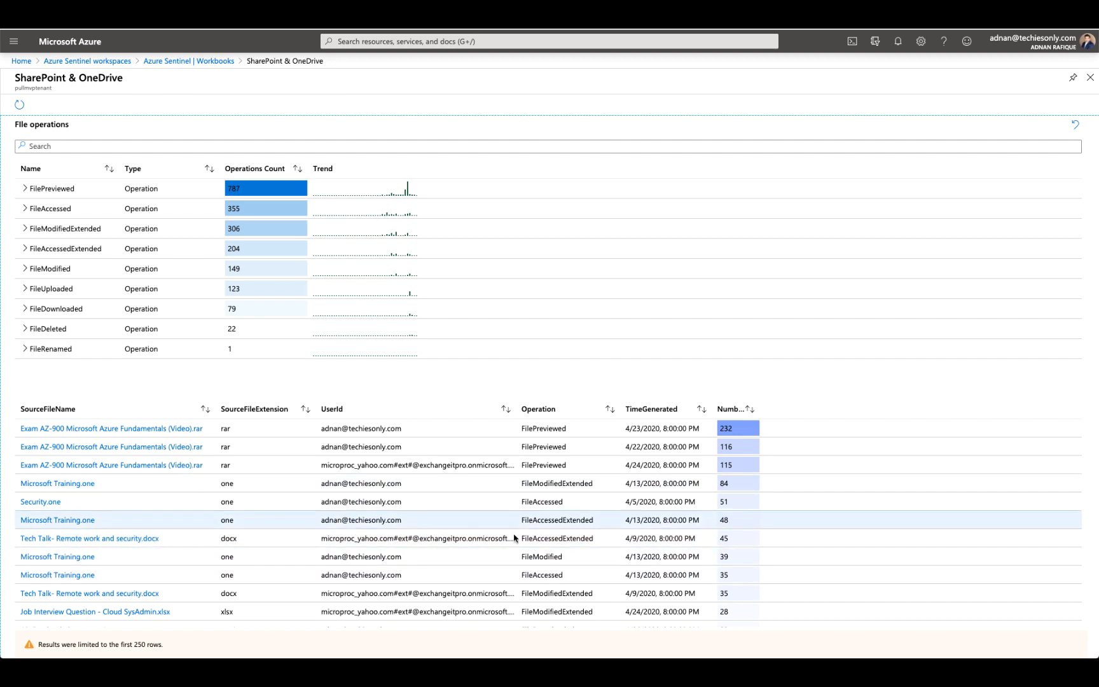
{"action": "scroll", "scroll_direction": "down", "scroll_amount": 3}
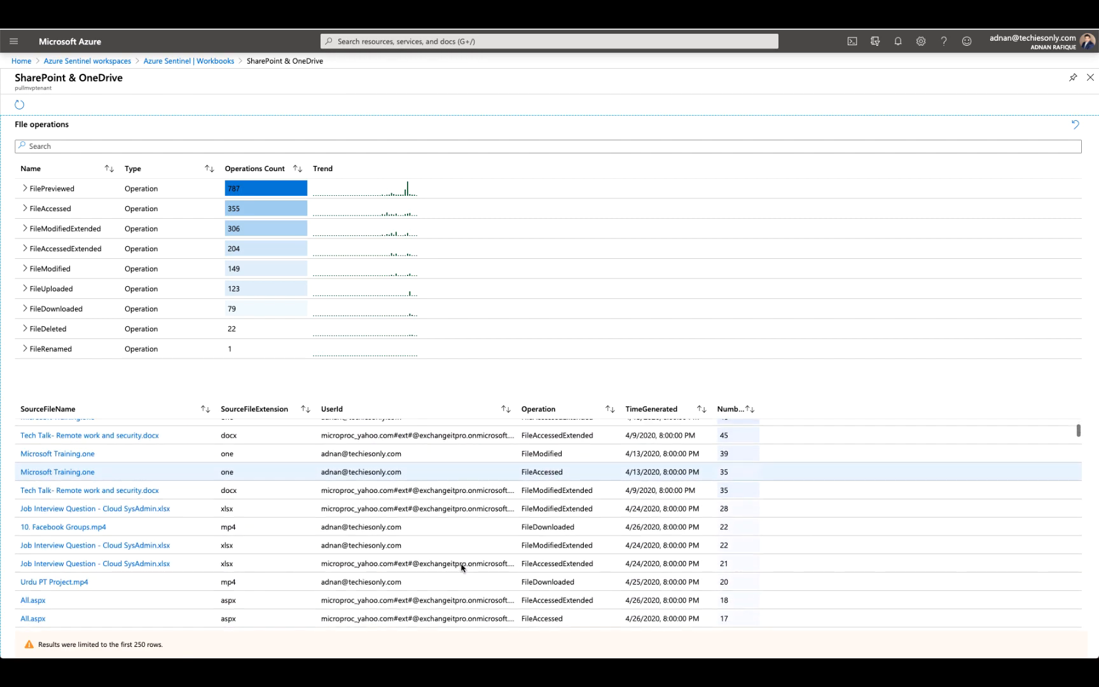
{"action": "scroll", "scroll_direction": "down", "scroll_amount": 3}
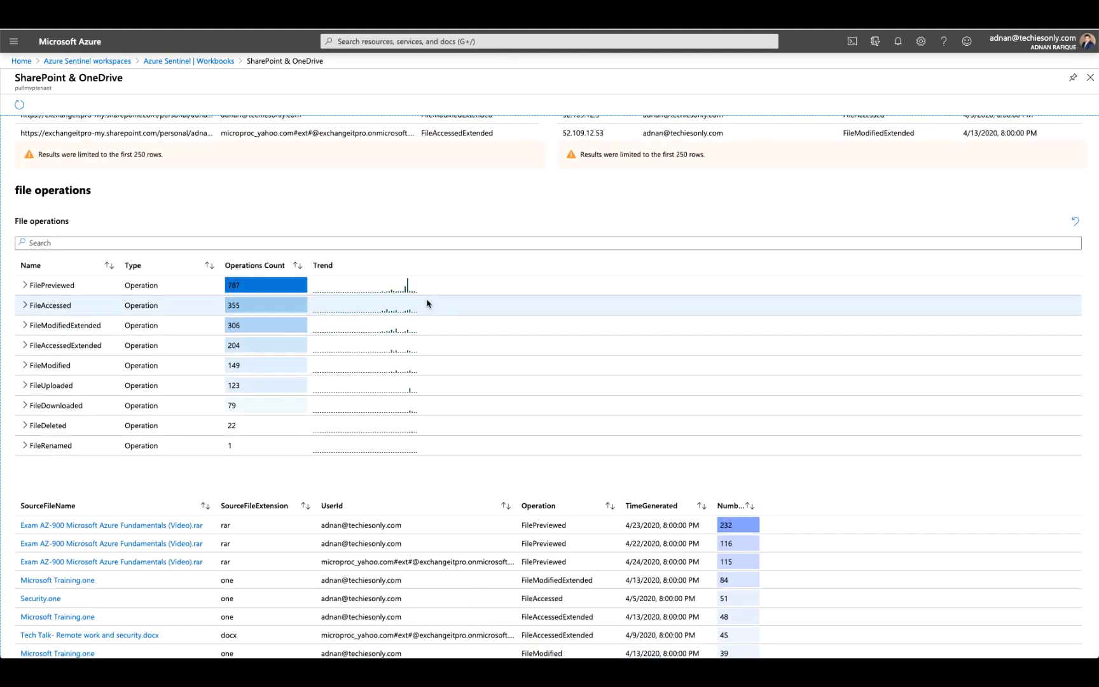
{"action": "scroll", "scroll_direction": "down", "scroll_amount": 3}
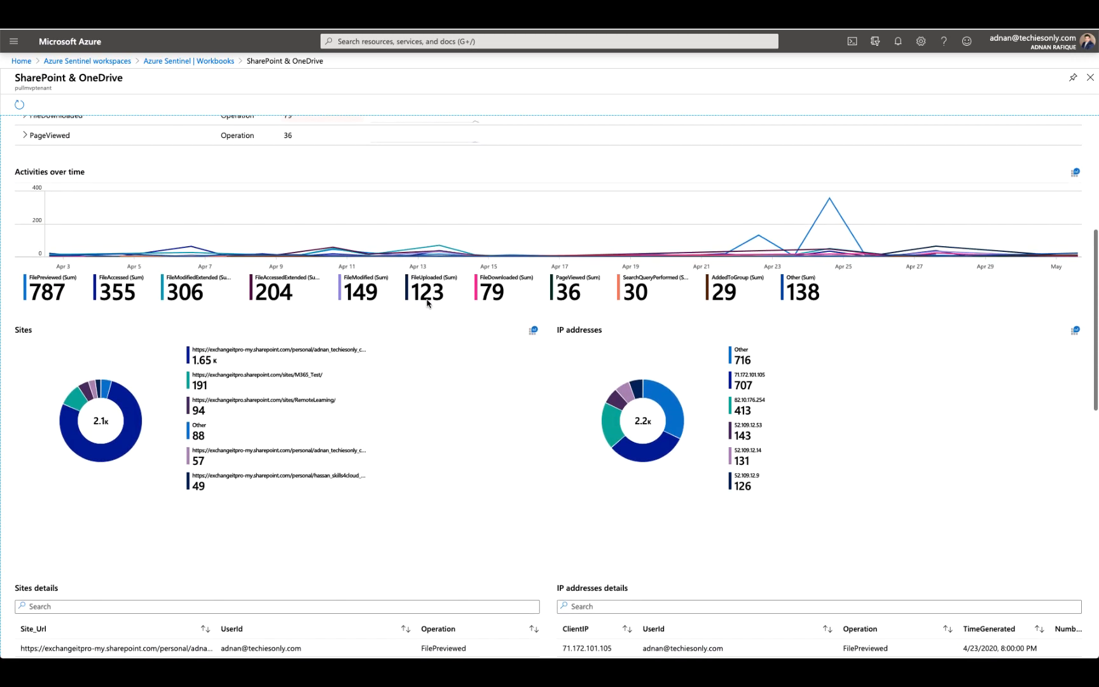
Step: Filter the Operations parameter to FileDeleted only, leaving 22 operations summarised
{"action": "left_click", "coordinate": [339, 133]}
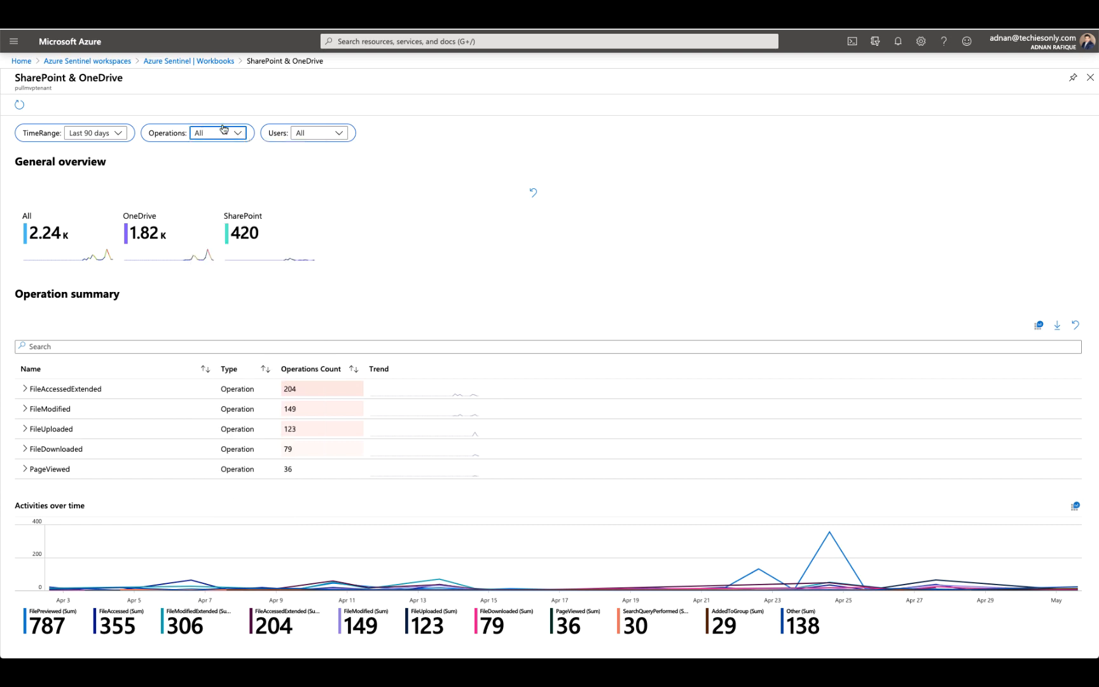
{"action": "left_click", "coordinate": [220, 133]}
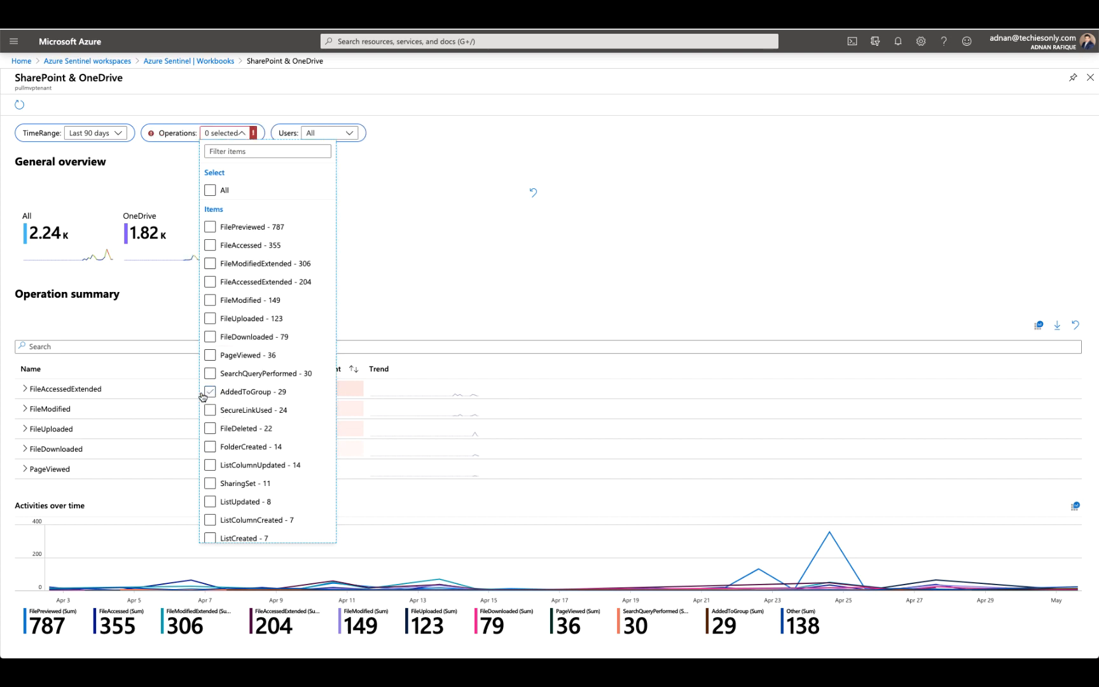
{"action": "left_click", "coordinate": [208, 428]}
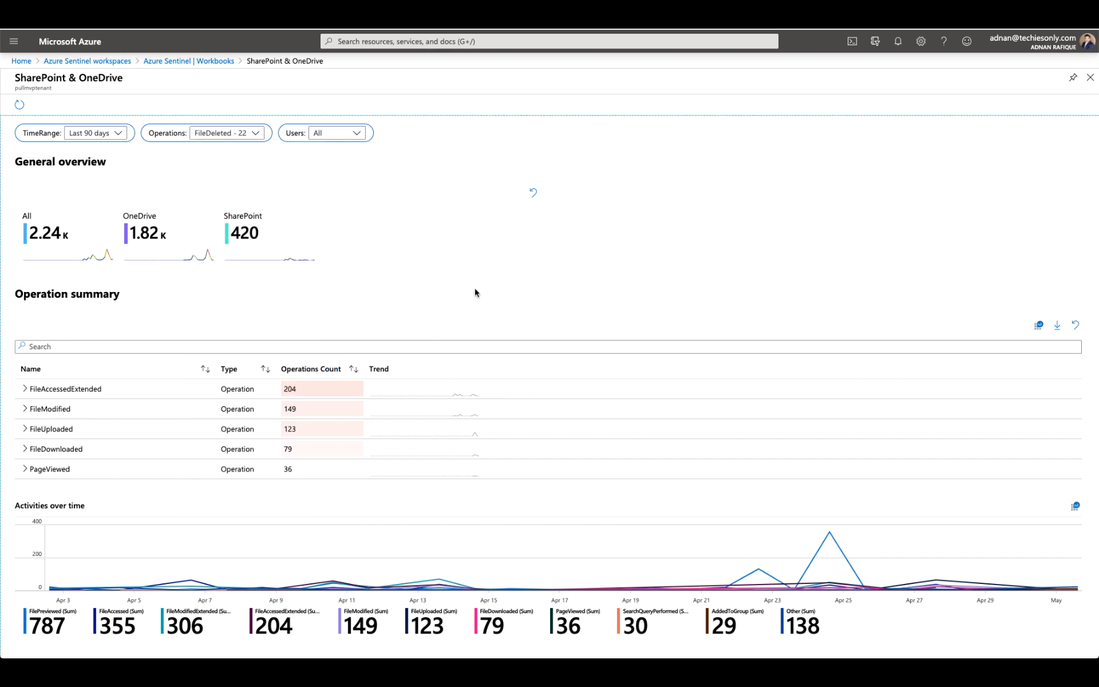
{"action": "left_click", "coordinate": [260, 132]}
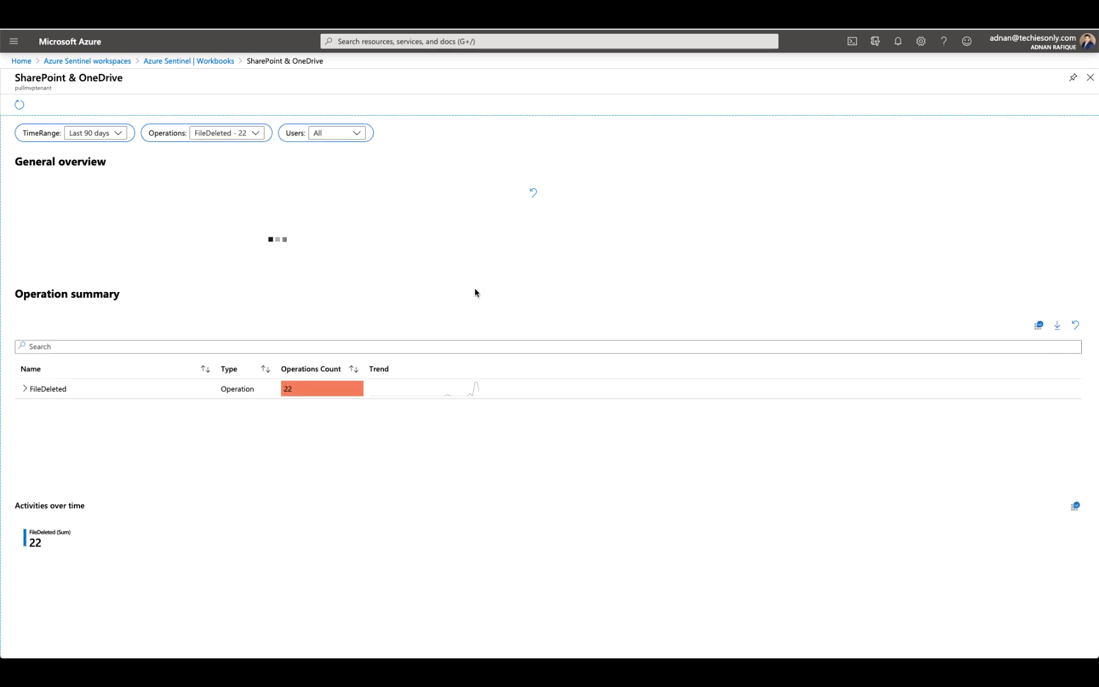
Step: Expand FileDeleted in File operations to see per-extension counts like mp4 8, docx 4
{"action": "scroll", "scroll_direction": "down", "scroll_amount": 3}
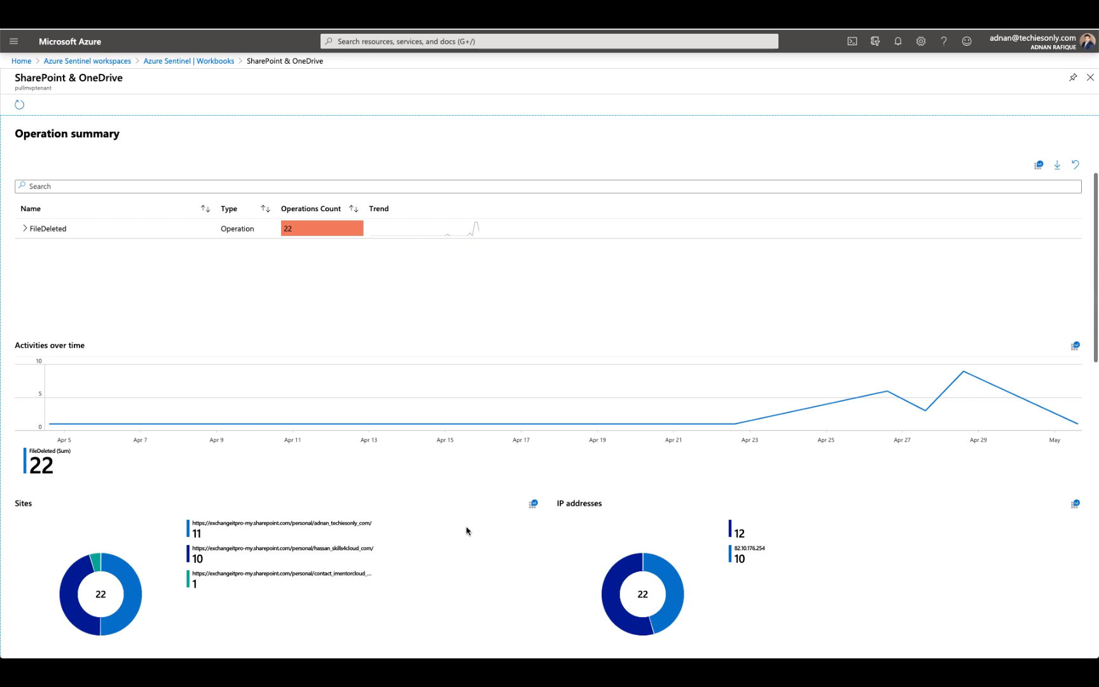
{"action": "scroll", "scroll_direction": "down", "scroll_amount": 3}
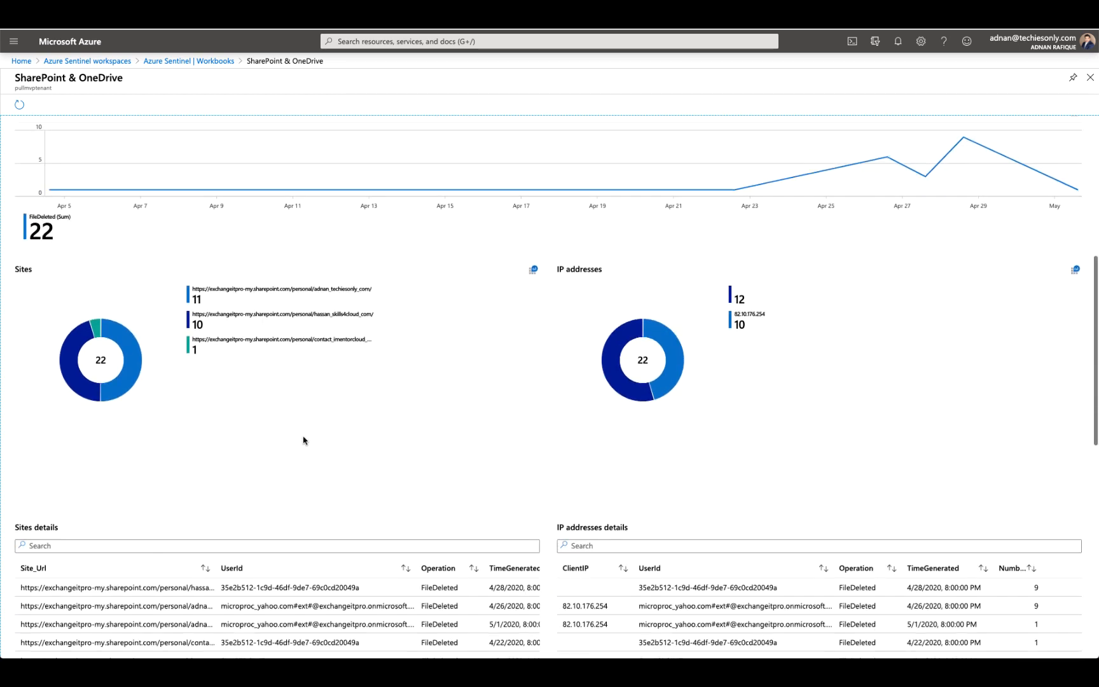
{"action": "scroll", "scroll_direction": "down", "scroll_amount": 3}
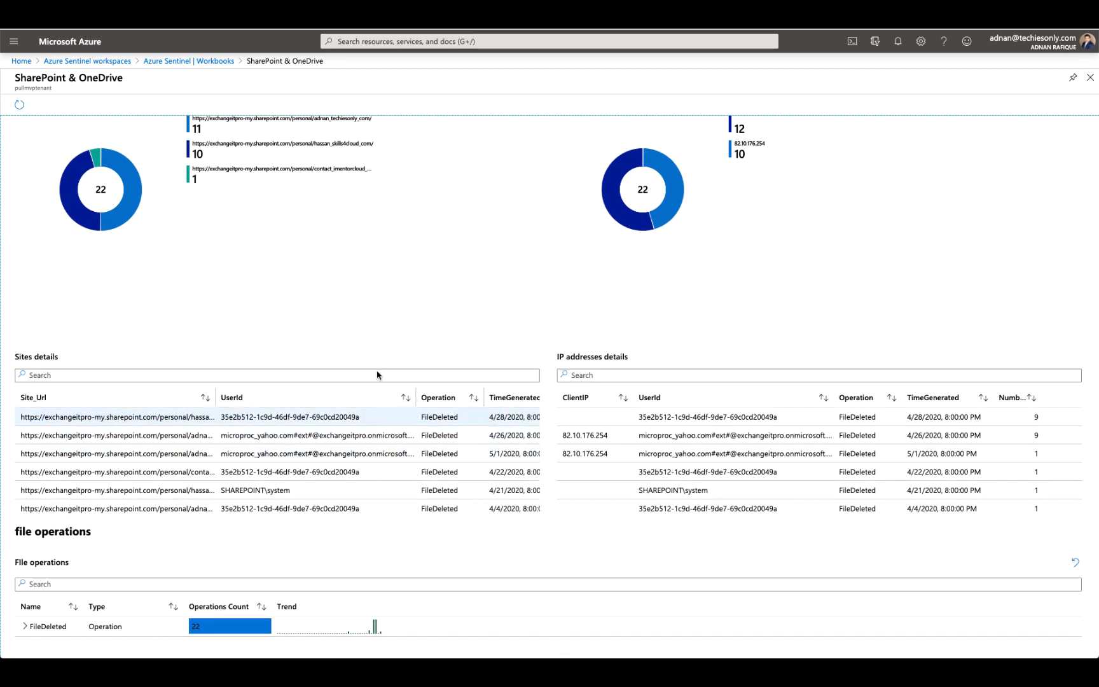
{"action": "scroll", "scroll_direction": "down", "scroll_amount": 3}
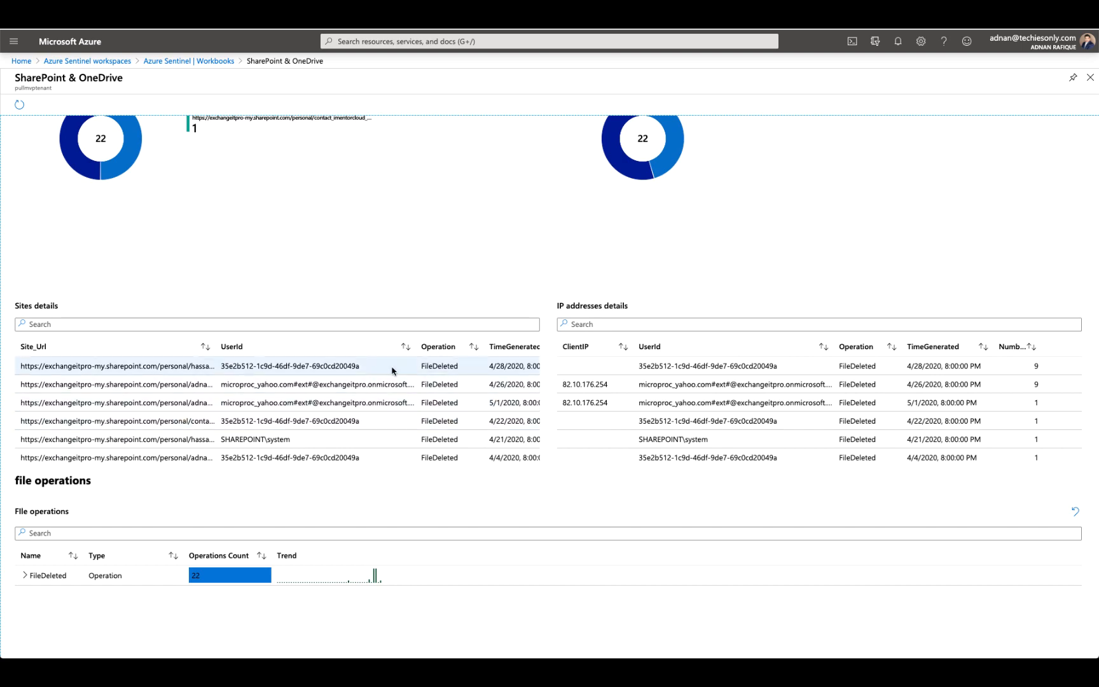
{"action": "mouse_move", "coordinate": [559, 481]}
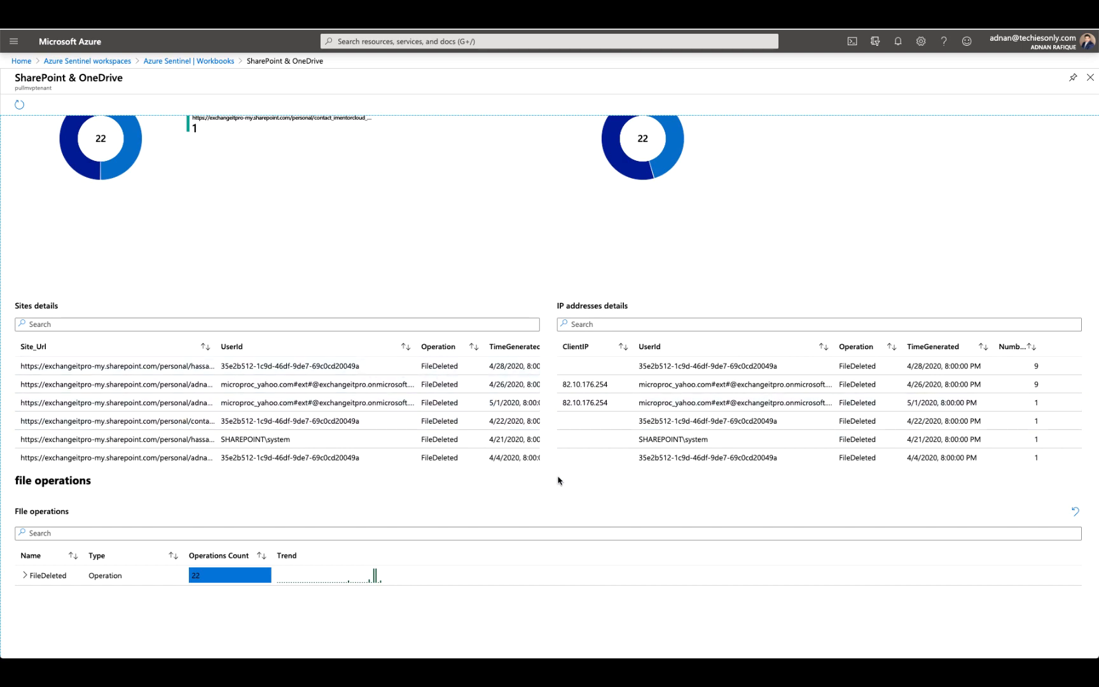
{"action": "scroll", "scroll_direction": "down", "scroll_amount": 3}
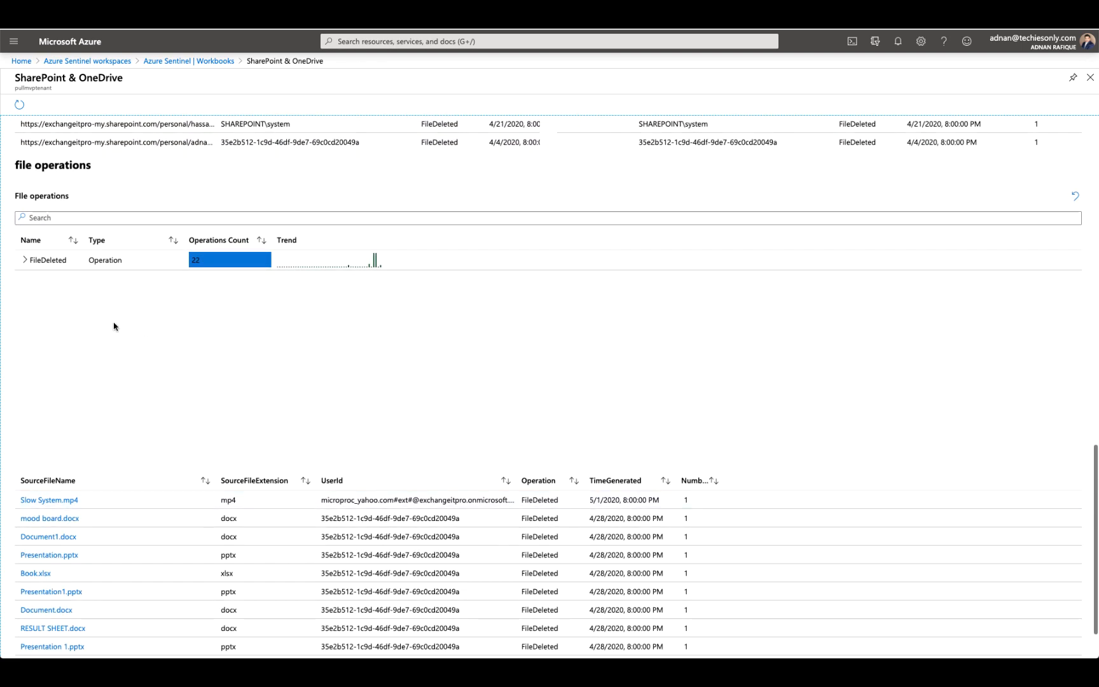
{"action": "left_click", "coordinate": [23, 260]}
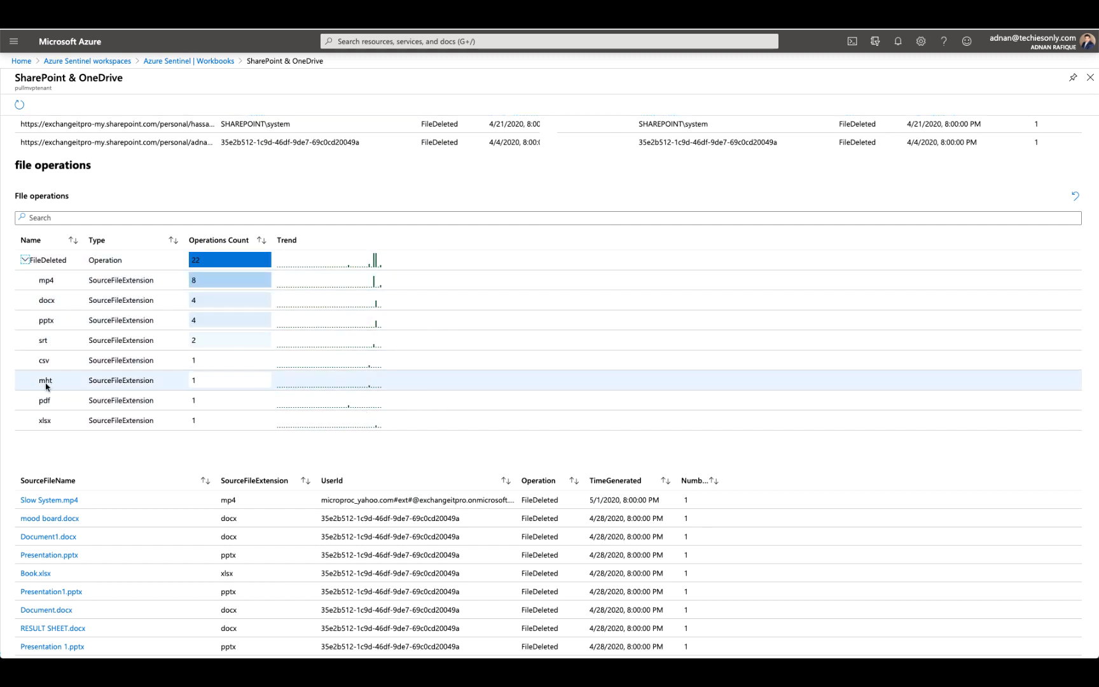
{"action": "mouse_move", "coordinate": [165, 433]}
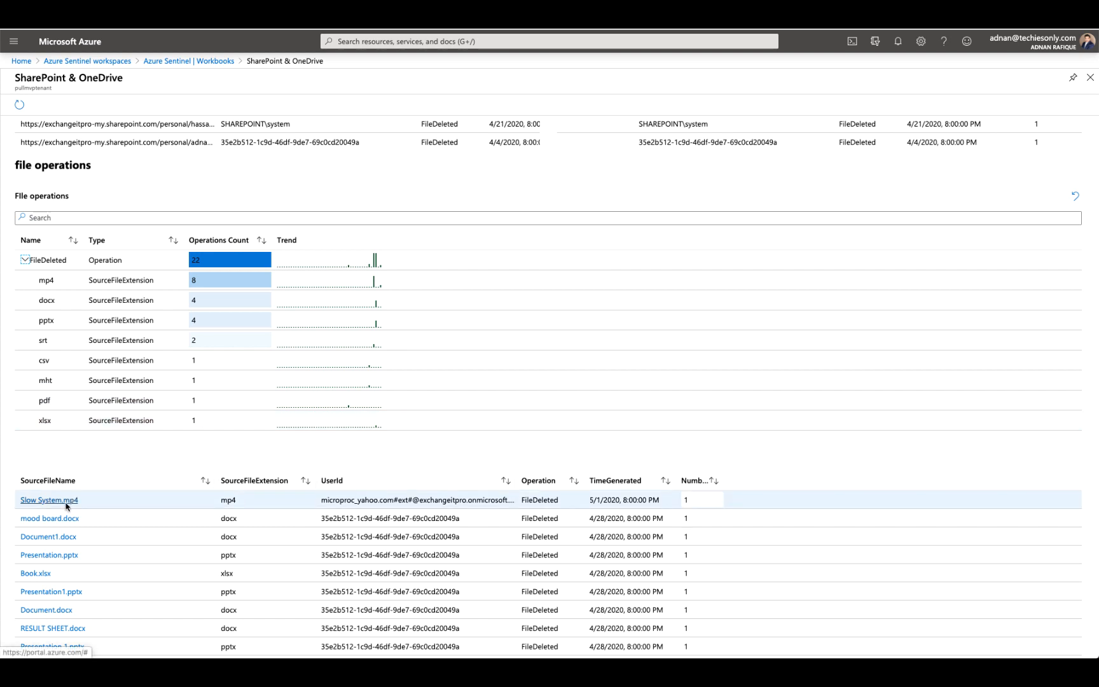
{"action": "scroll", "scroll_direction": "down", "scroll_amount": 3}
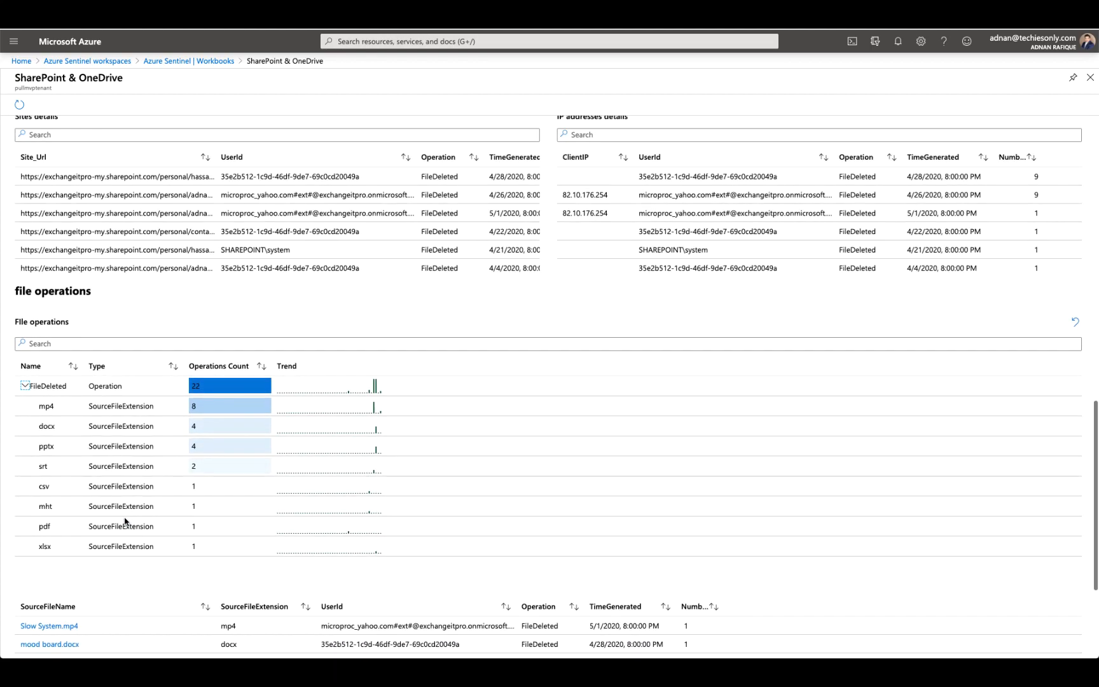
{"action": "scroll", "scroll_direction": "down", "scroll_amount": 3}
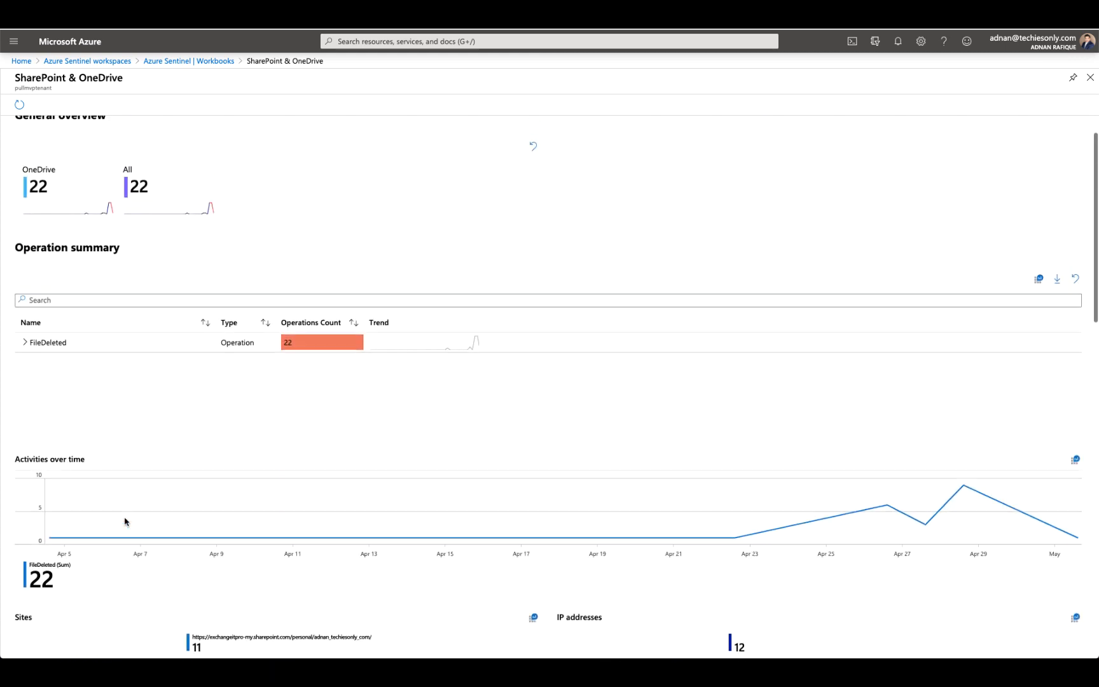
Step: Filter the workbook's Operations to AddedToGroup and scroll through the results
{"action": "left_click", "coordinate": [226, 132]}
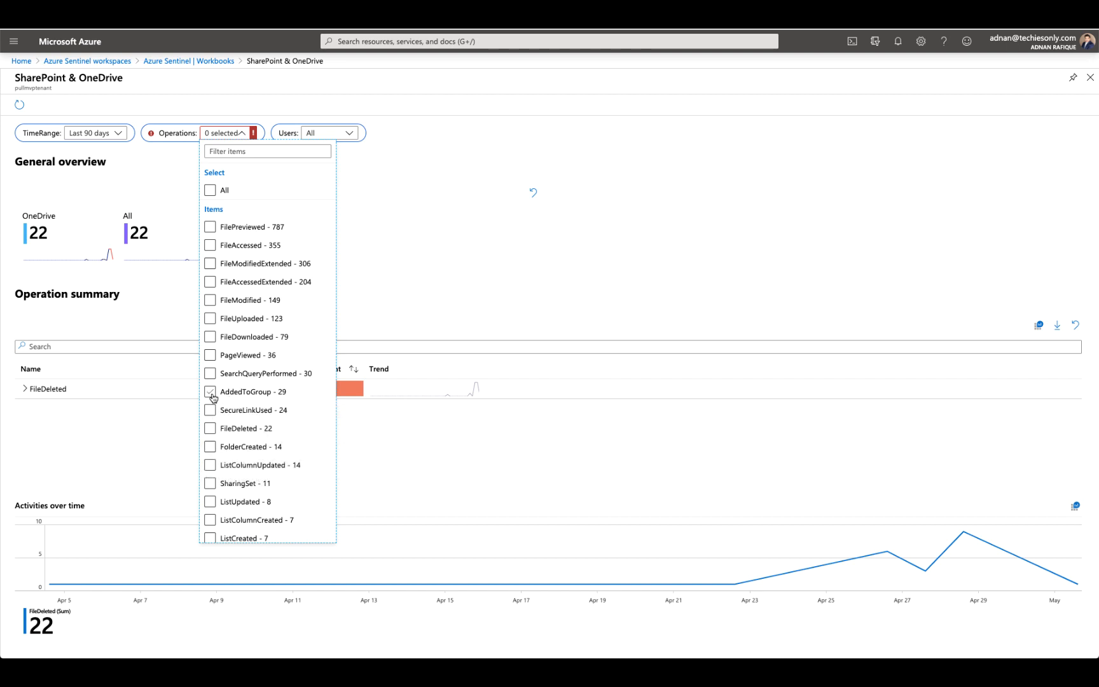
{"action": "left_click", "coordinate": [210, 392]}
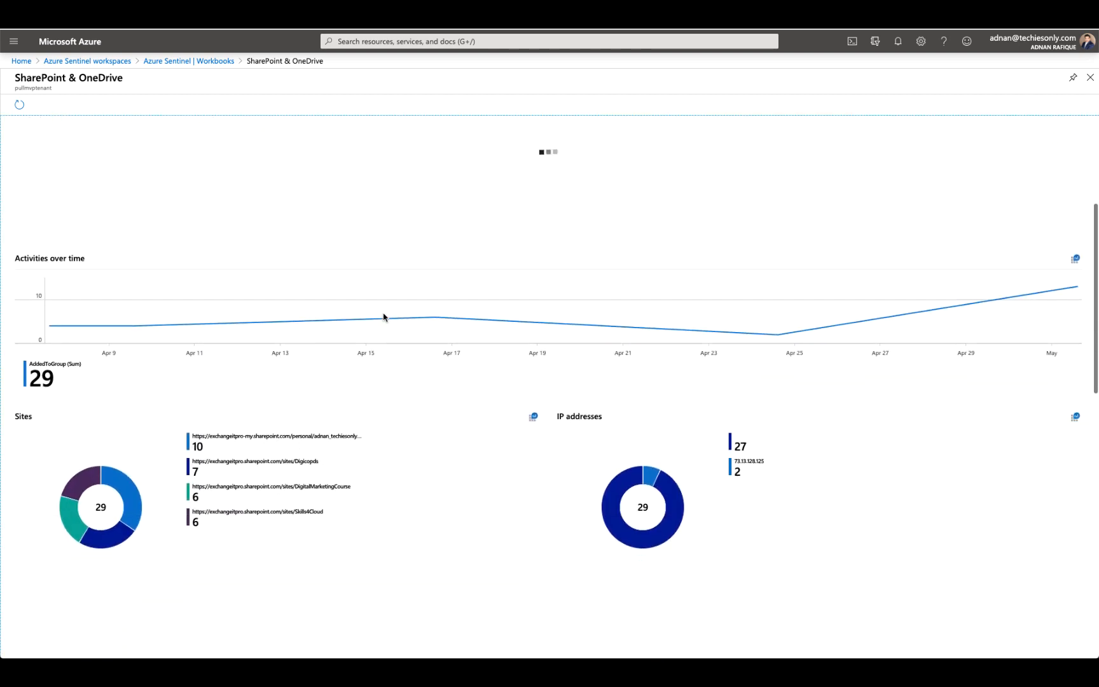
{"action": "scroll", "scroll_direction": "down", "scroll_amount": 3}
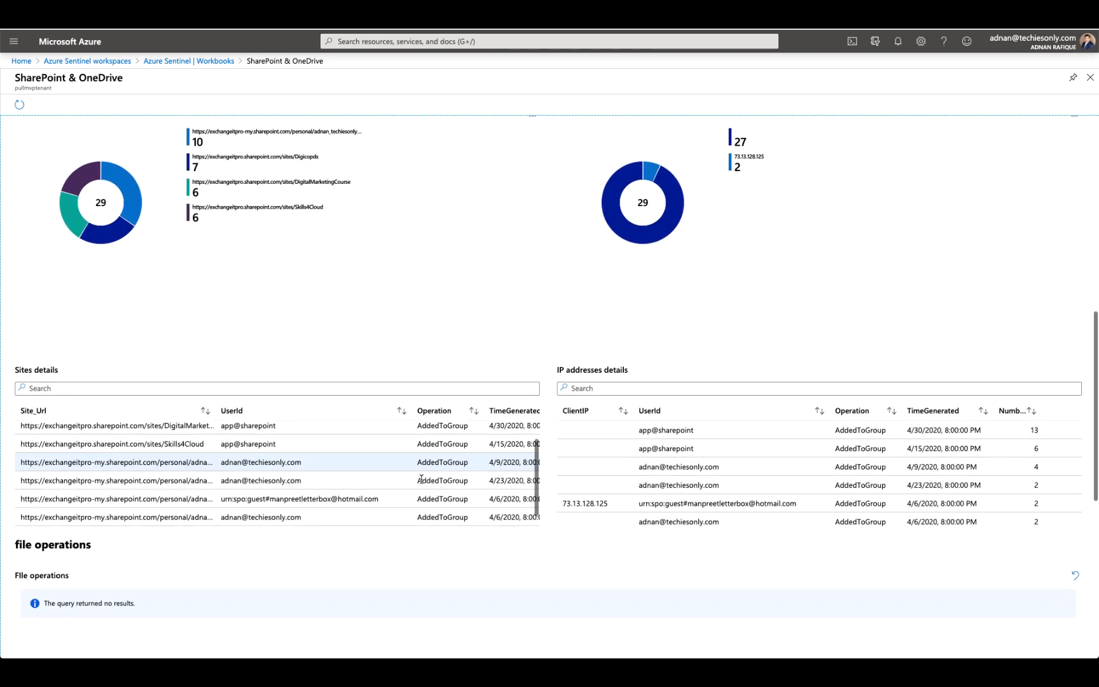
{"action": "scroll", "scroll_direction": "down", "scroll_amount": 3}
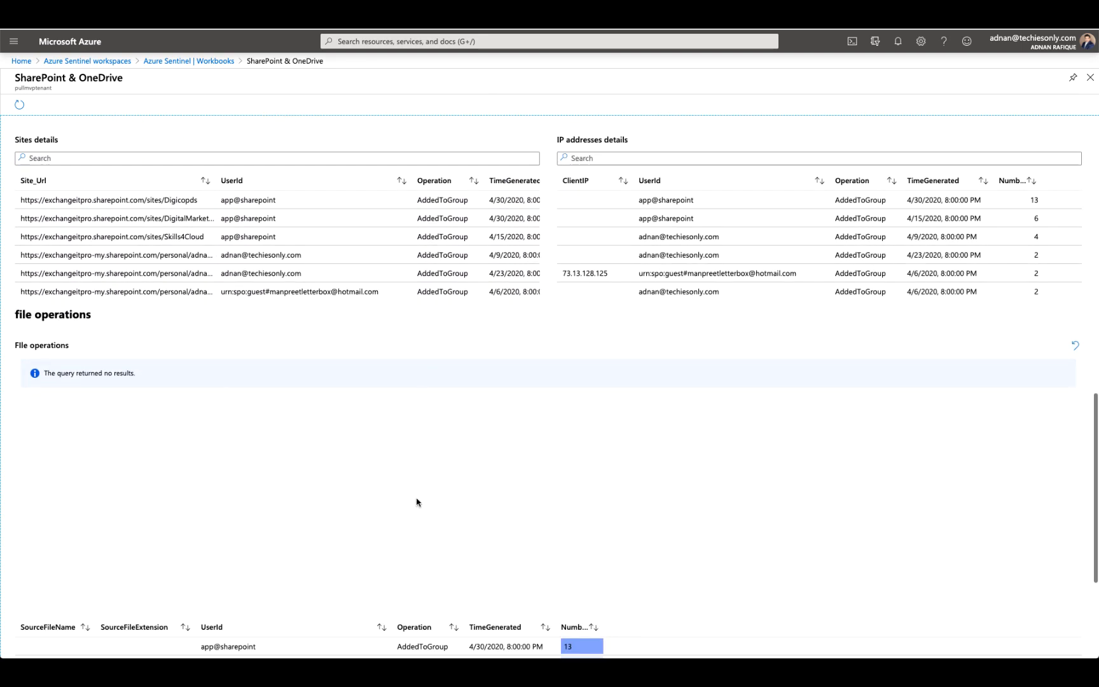
{"action": "scroll", "scroll_direction": "down", "scroll_amount": 3}
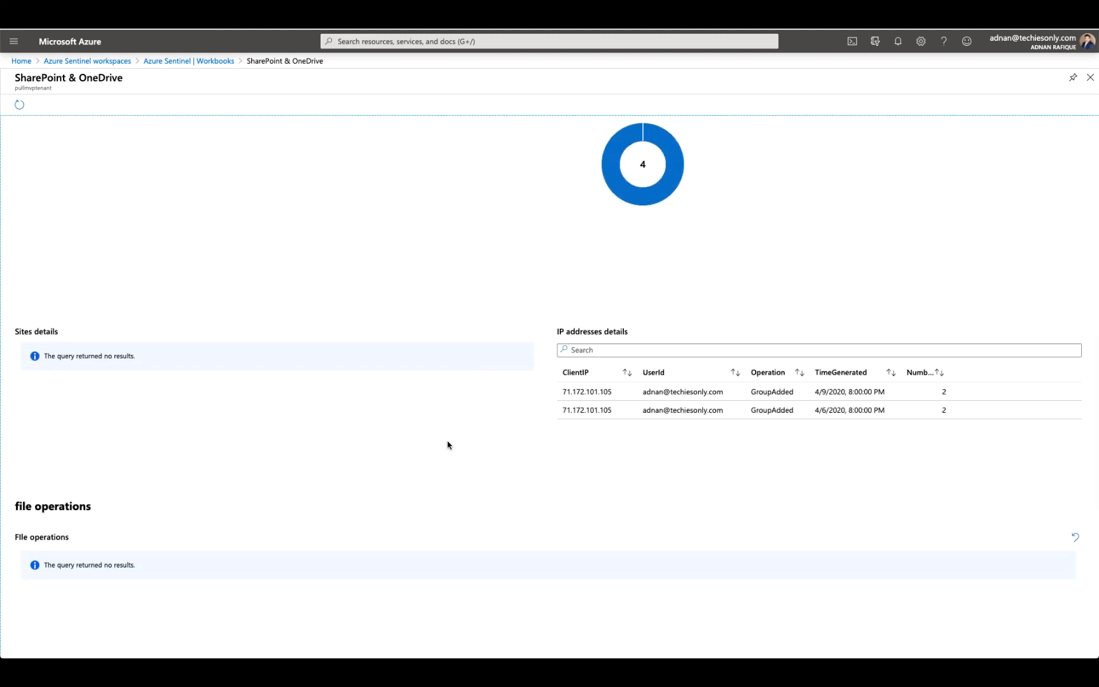
{"action": "scroll", "scroll_direction": "down", "scroll_amount": 3}
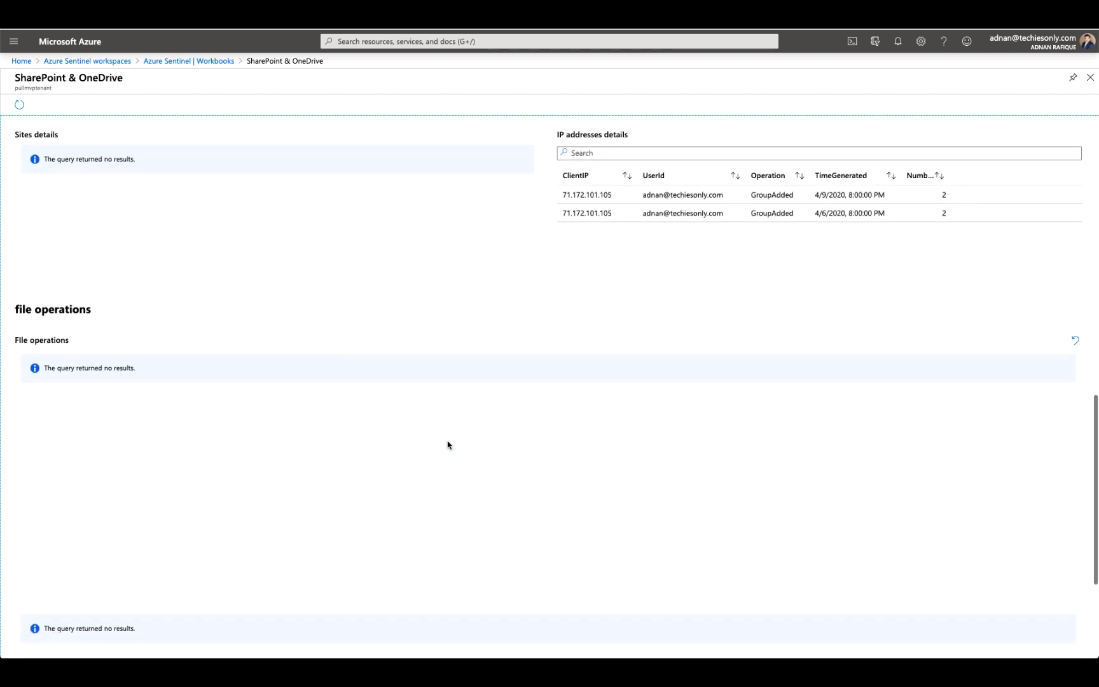
{"action": "scroll", "scroll_direction": "down", "scroll_amount": 3}
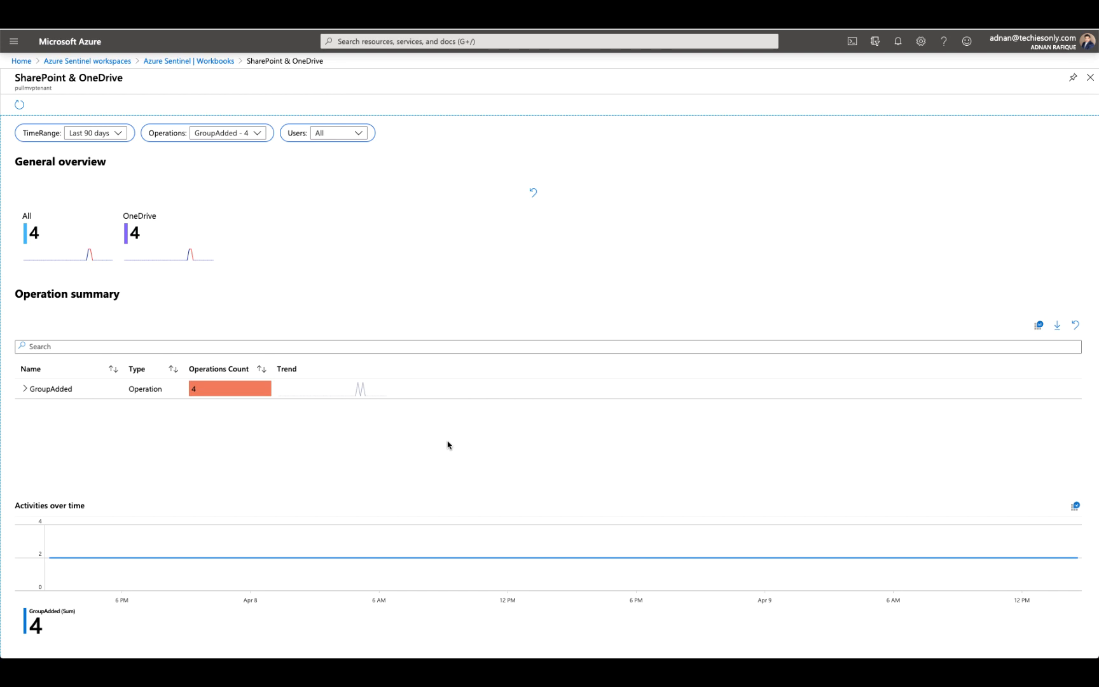
Step: Expand the GroupAdded row to see its user, then return to the workspaces list
{"action": "left_click", "coordinate": [51, 388]}
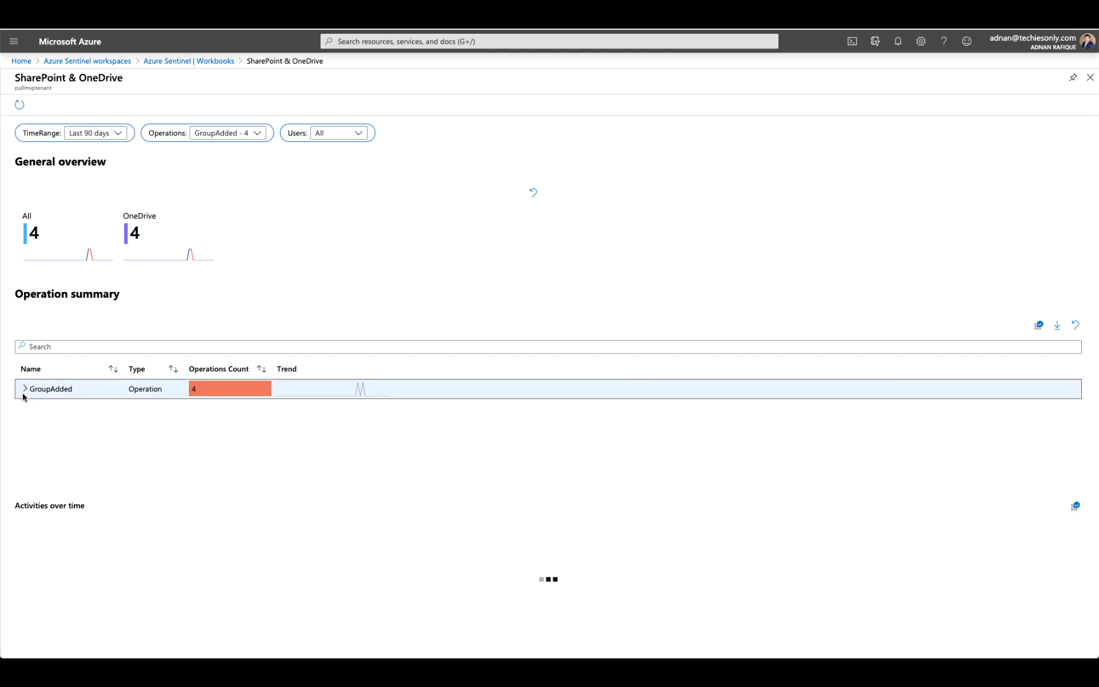
{"action": "left_click", "coordinate": [24, 389]}
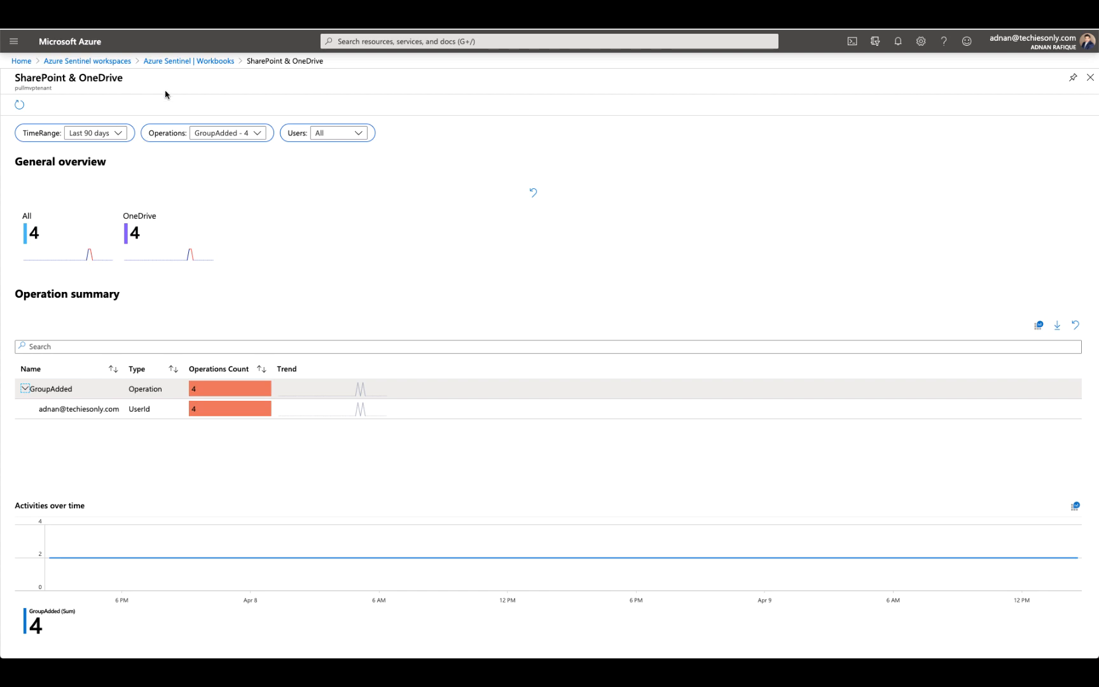
{"action": "left_click", "coordinate": [83, 61]}
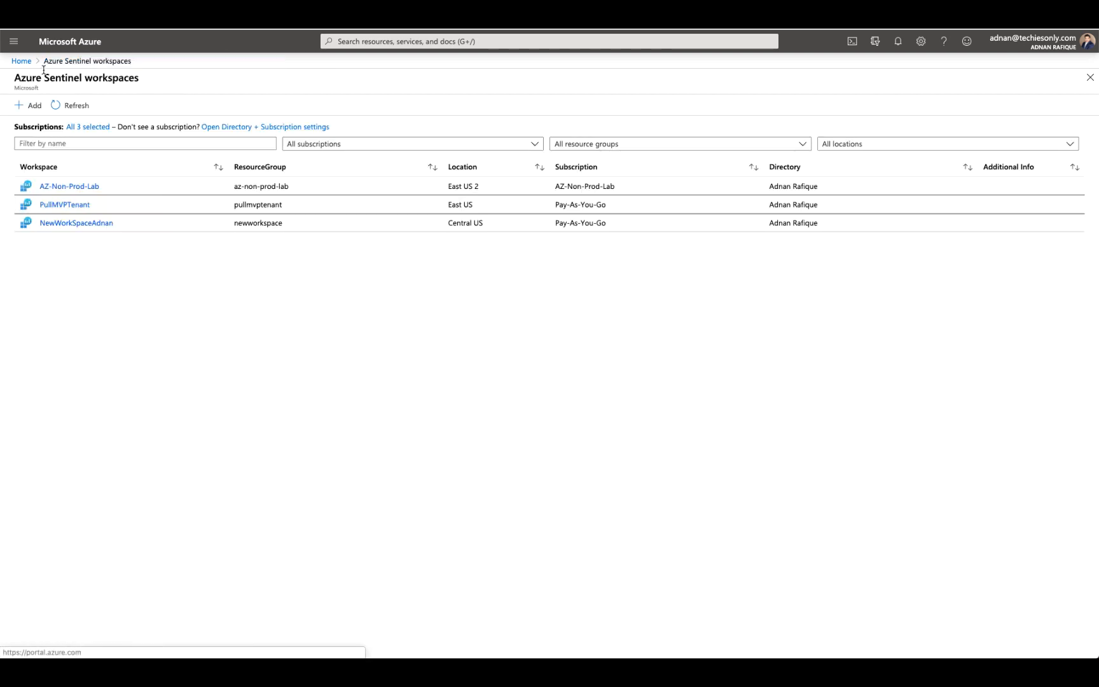
Step: Go through Azure Home and Azure Sentinel to open the PullMVPTenant workspace
{"action": "left_click", "coordinate": [1090, 76]}
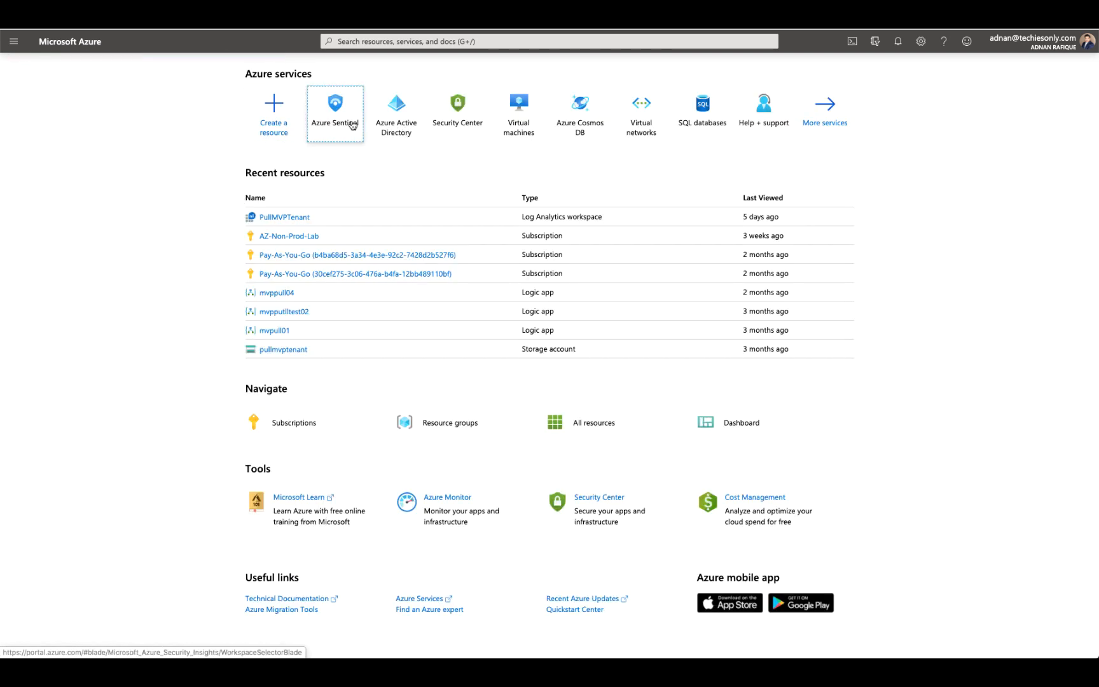
{"action": "left_click", "coordinate": [335, 103]}
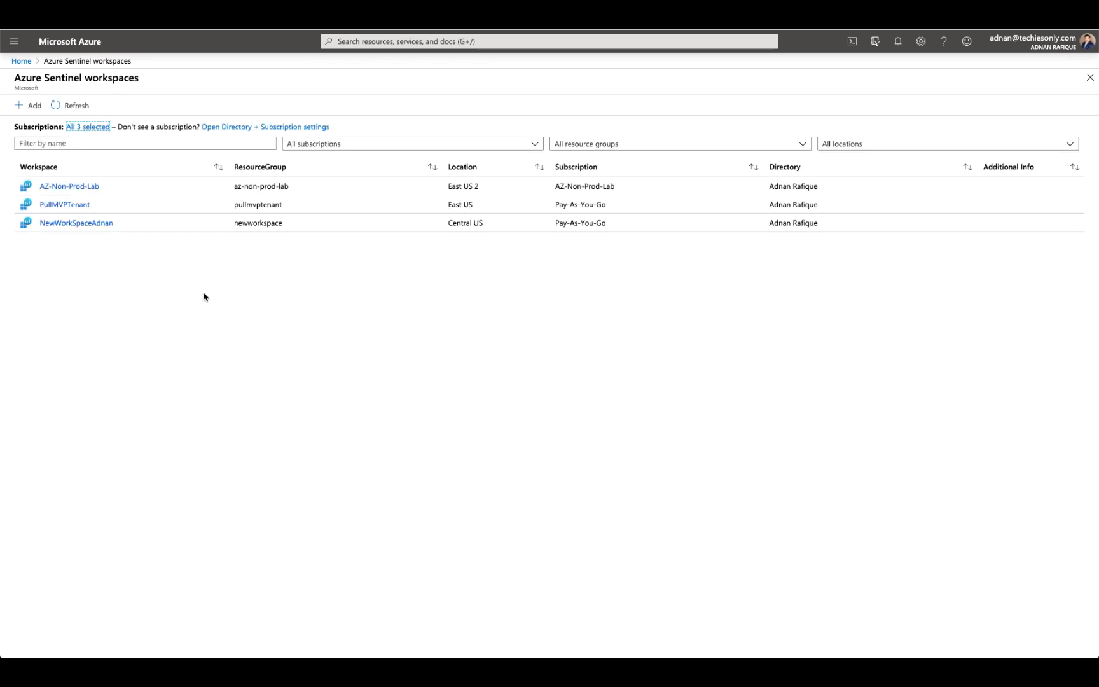
{"action": "left_click", "coordinate": [64, 204]}
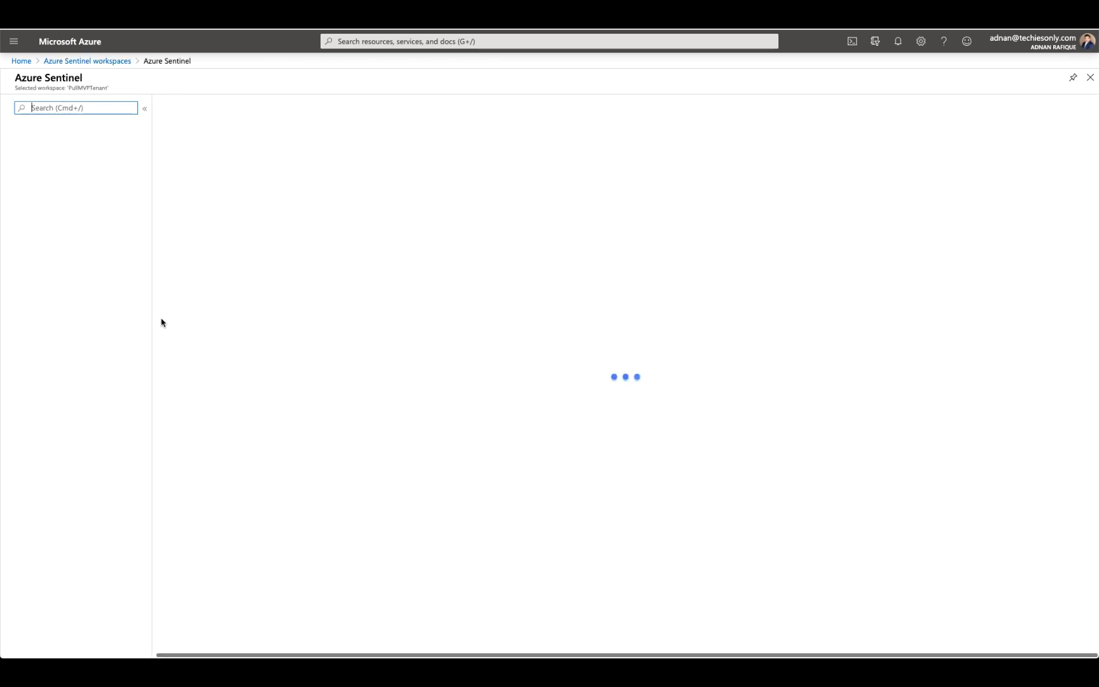